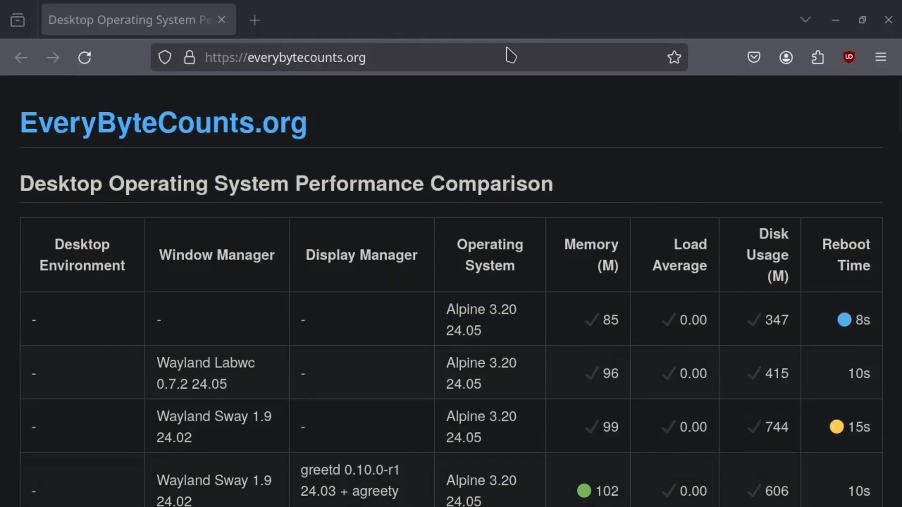
- Scroll to the table's bottom rows and highlight the Ubuntu 24.04 LTS entry
scroll(down, 3)
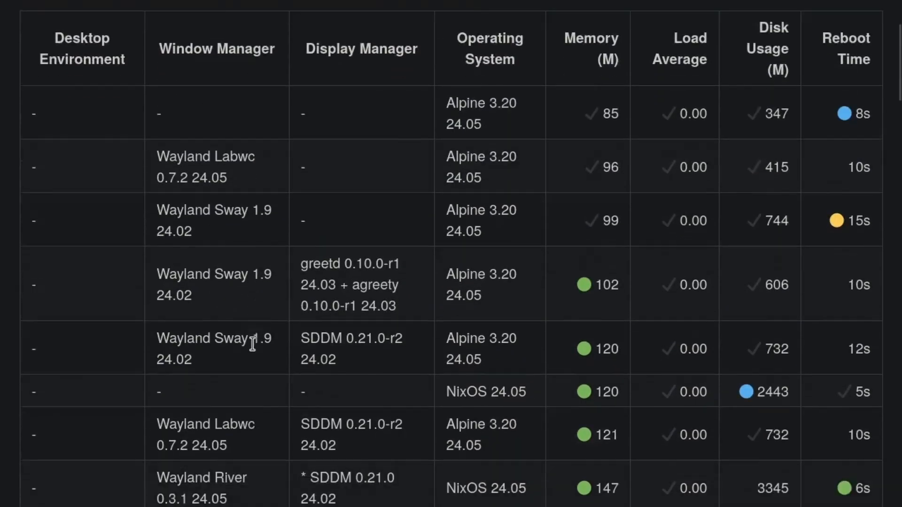
scroll(down, 3)
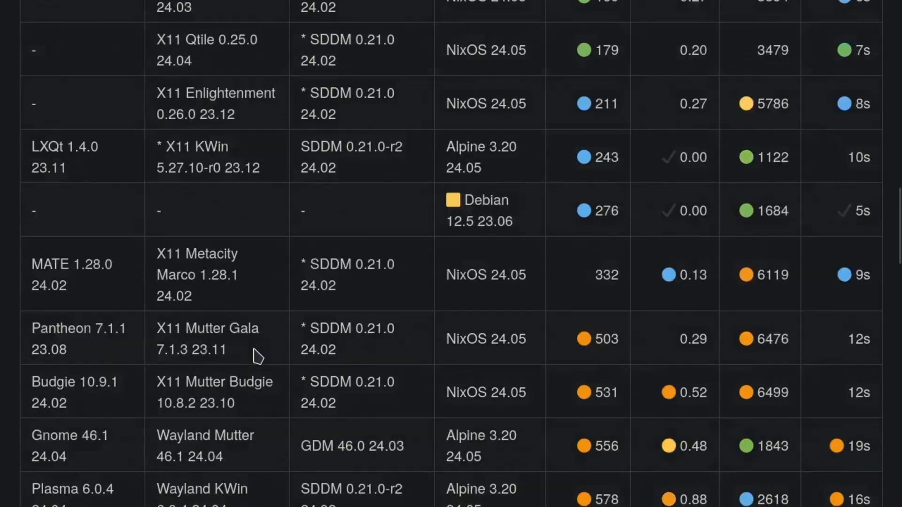
scroll(down, 3)
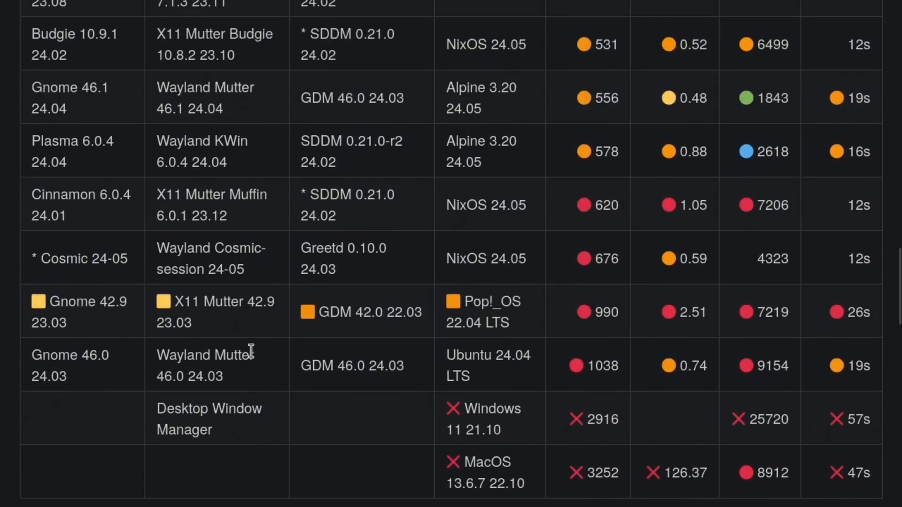
mouse_move(493, 259)
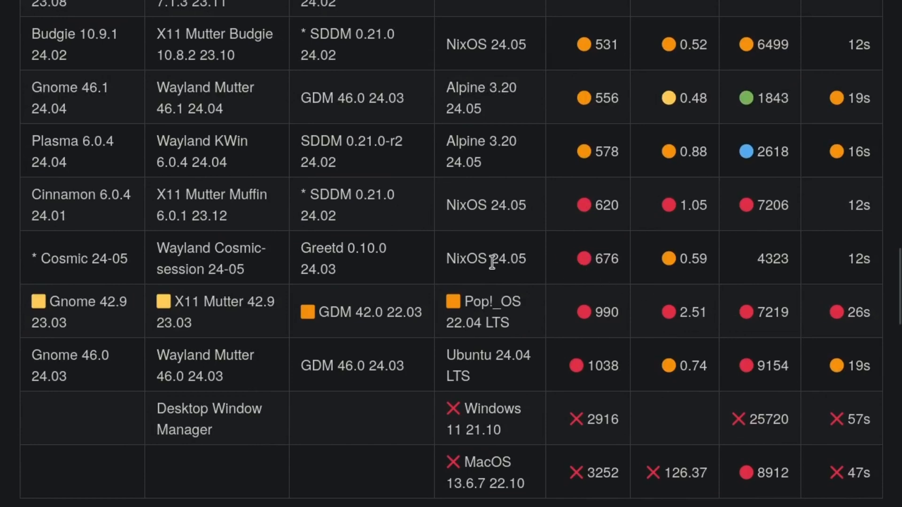
mouse_move(486, 353)
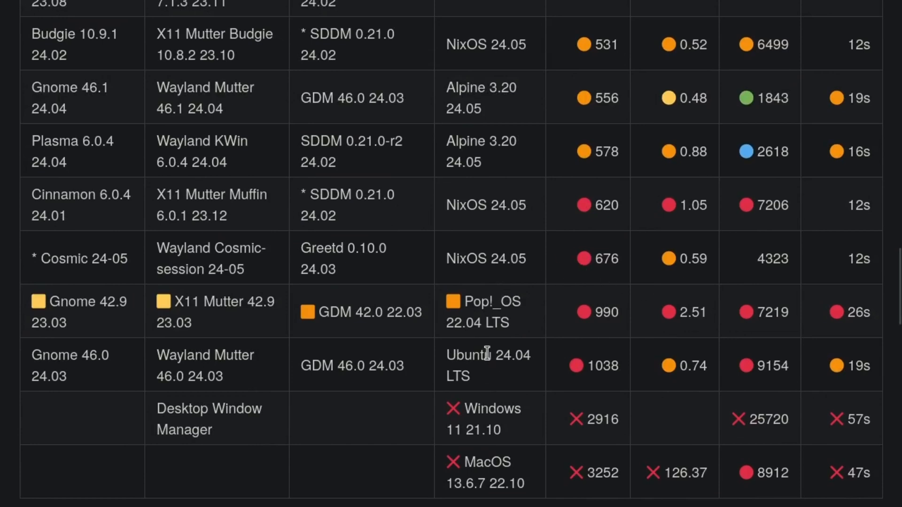
double_click(487, 355)
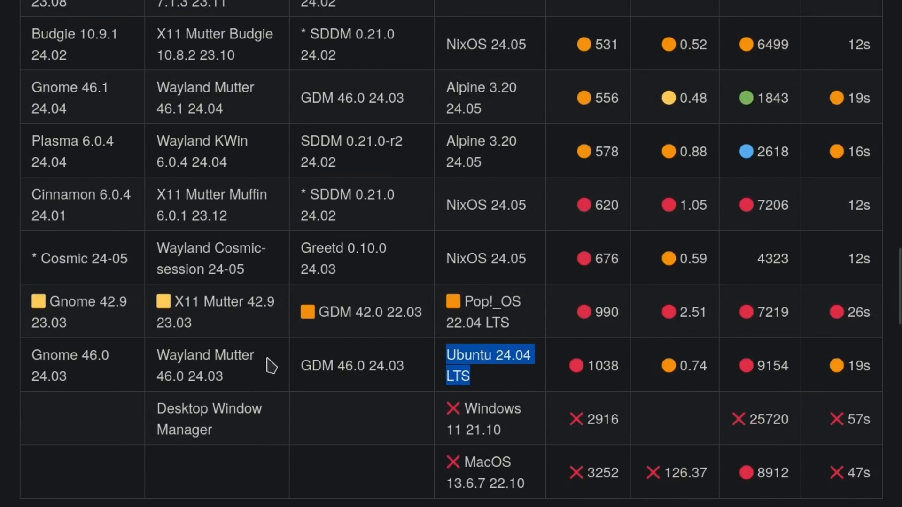
mouse_move(597, 369)
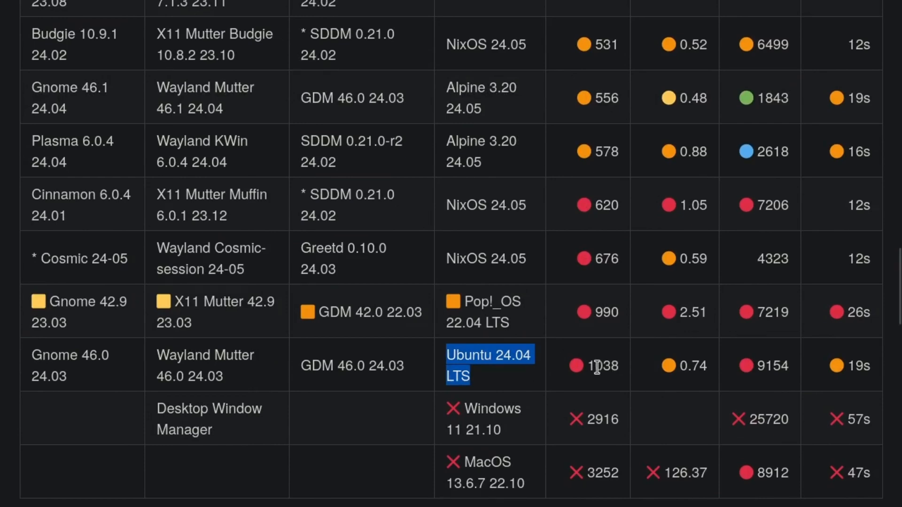
mouse_move(612, 368)
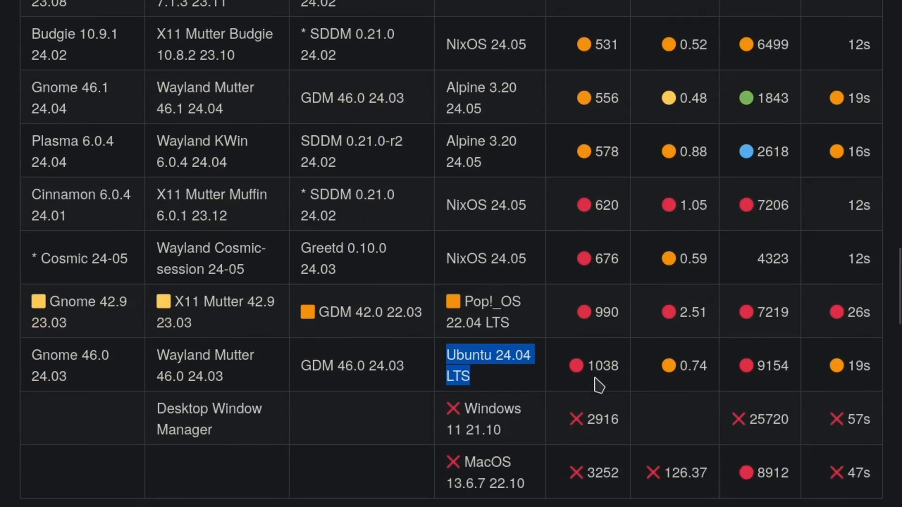
mouse_move(255, 400)
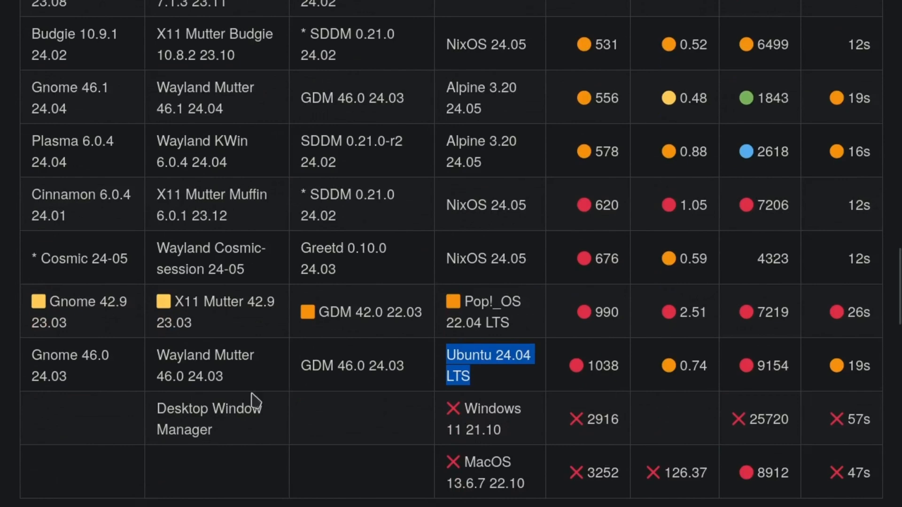
mouse_move(502, 361)
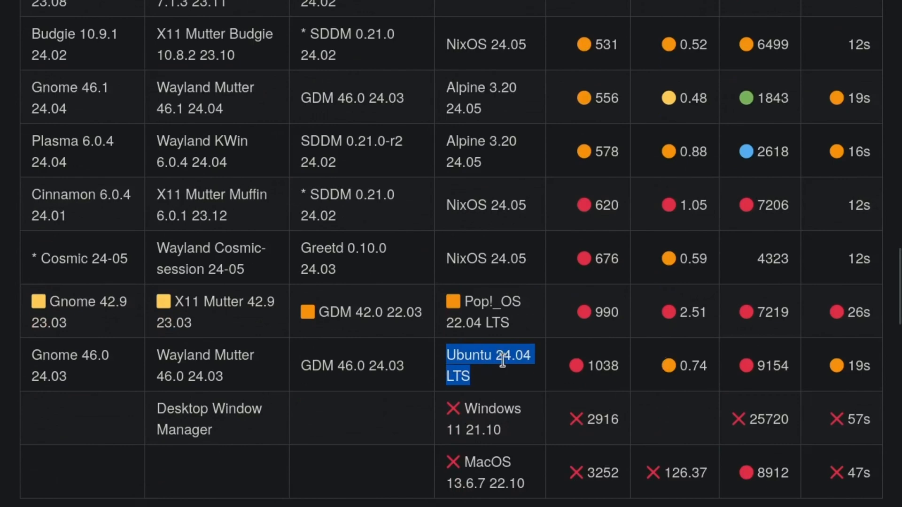
mouse_move(569, 351)
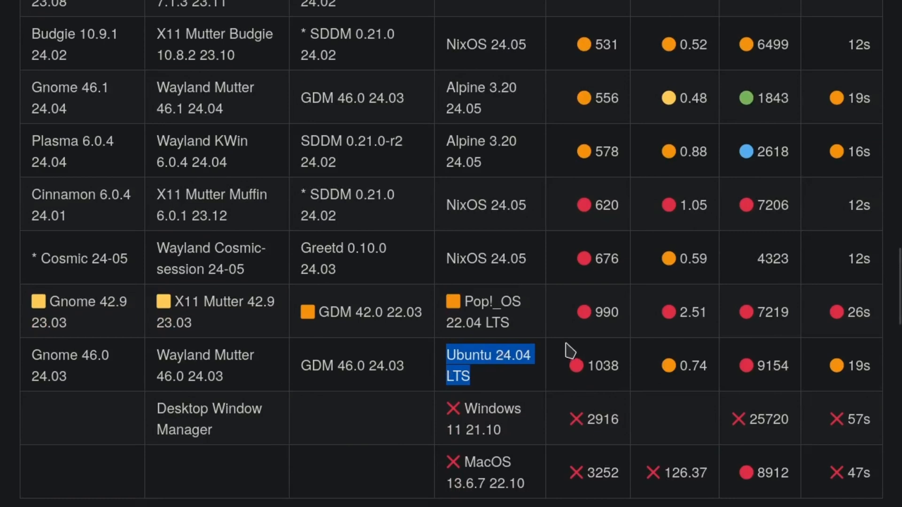
mouse_move(207, 409)
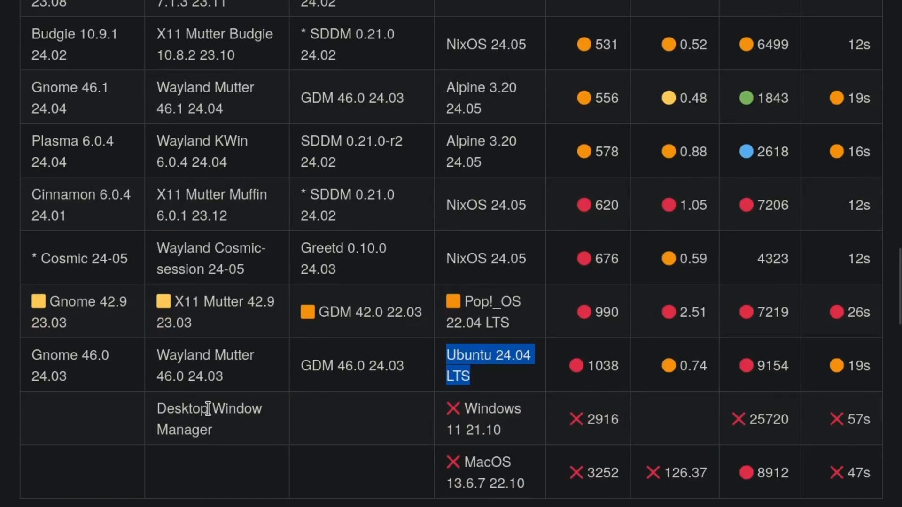
mouse_move(543, 425)
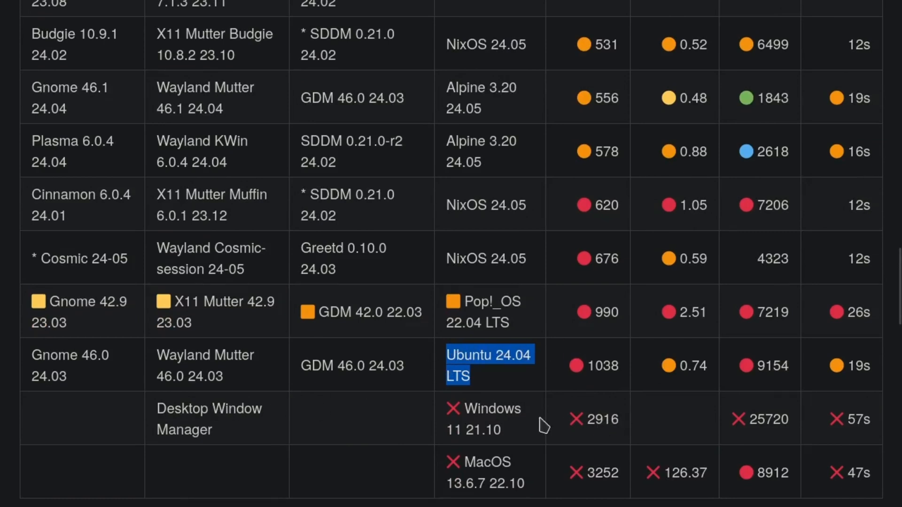
mouse_move(489, 408)
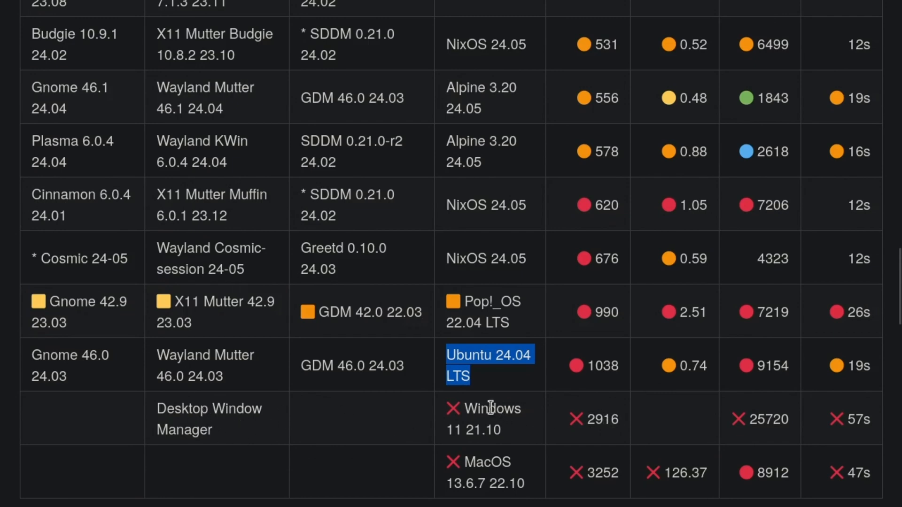
mouse_move(490, 417)
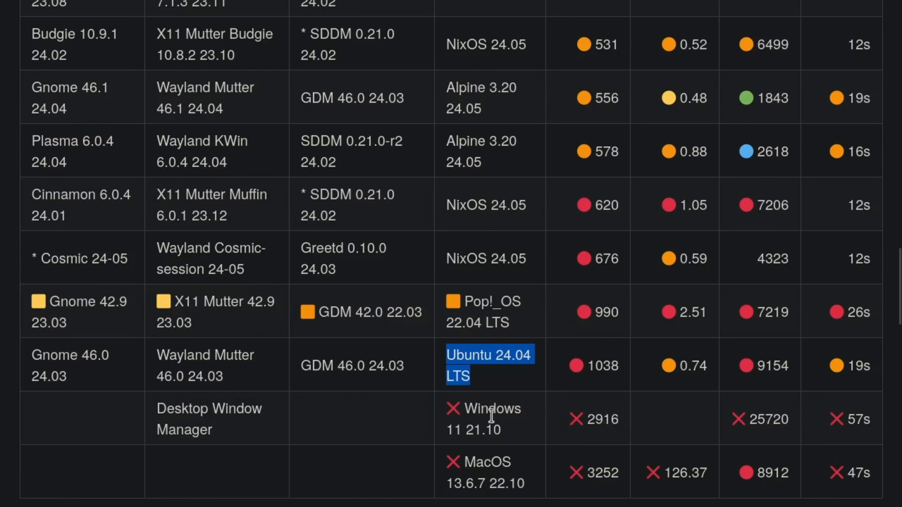
mouse_move(548, 431)
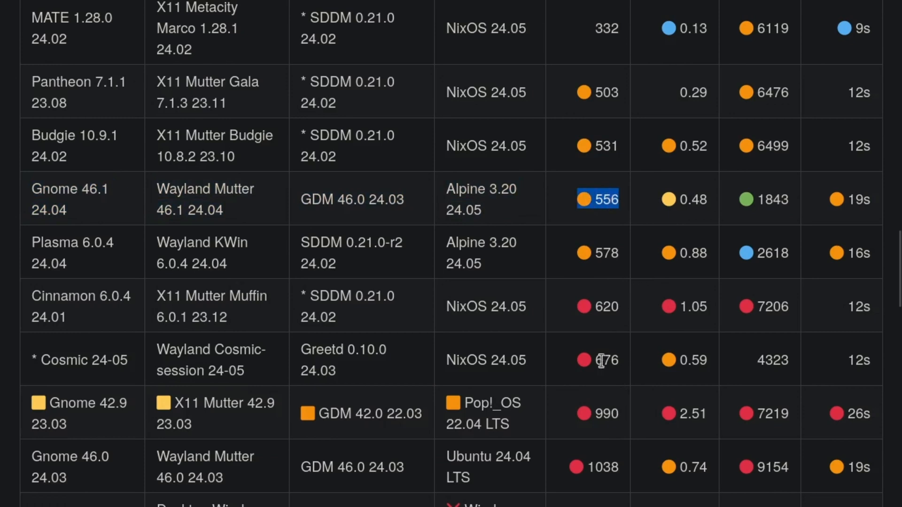
mouse_move(690, 192)
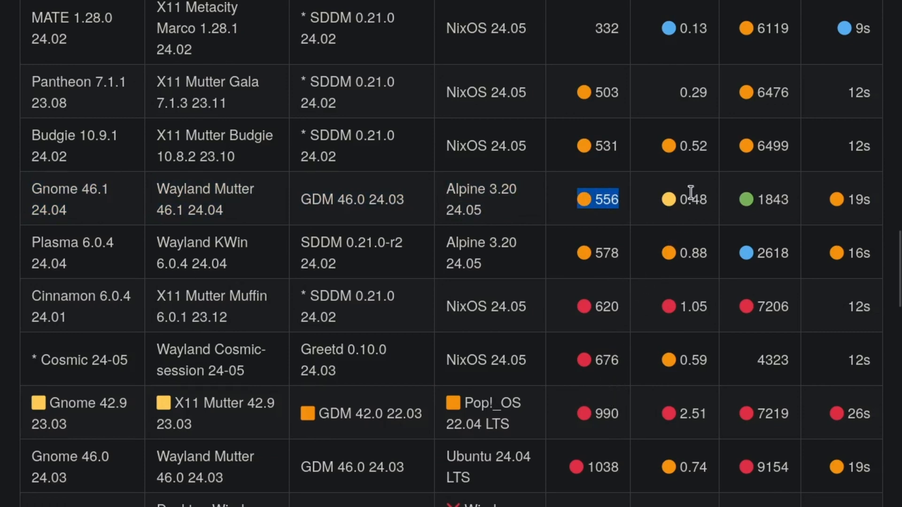
- Highlight the Ubuntu row's 0.74 load average and the Gnome 46.1 disk usage of 1843
click(684, 467)
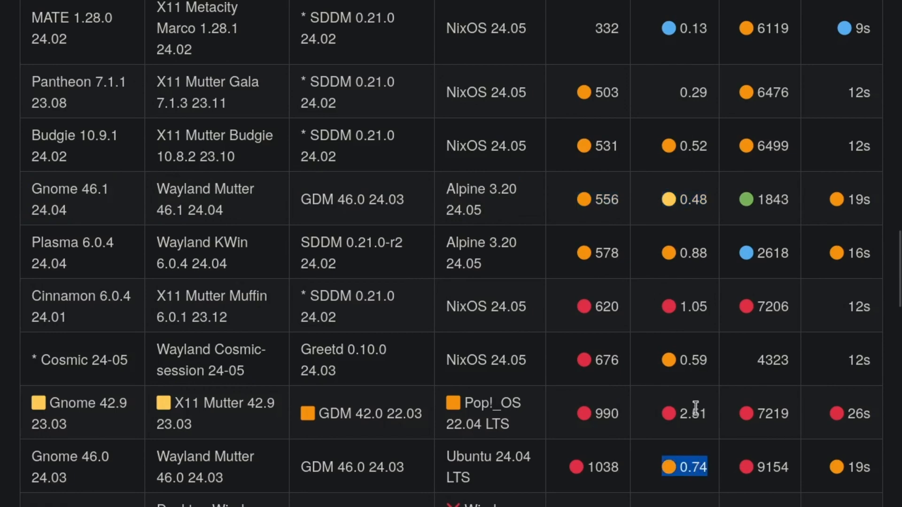
click(684, 199)
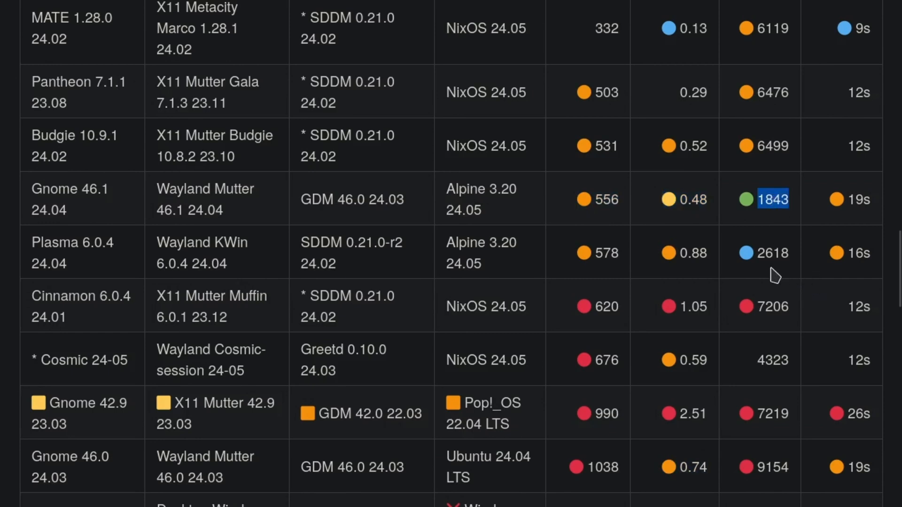
mouse_move(776, 200)
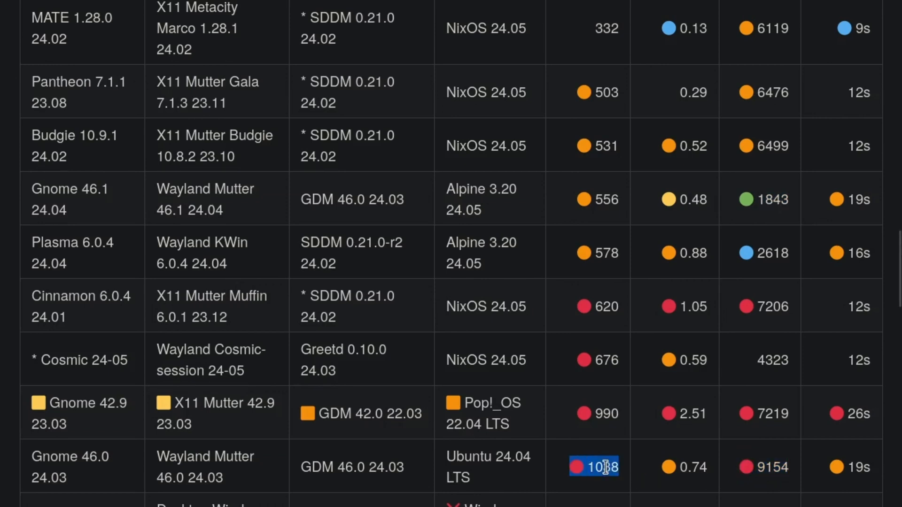
mouse_move(614, 179)
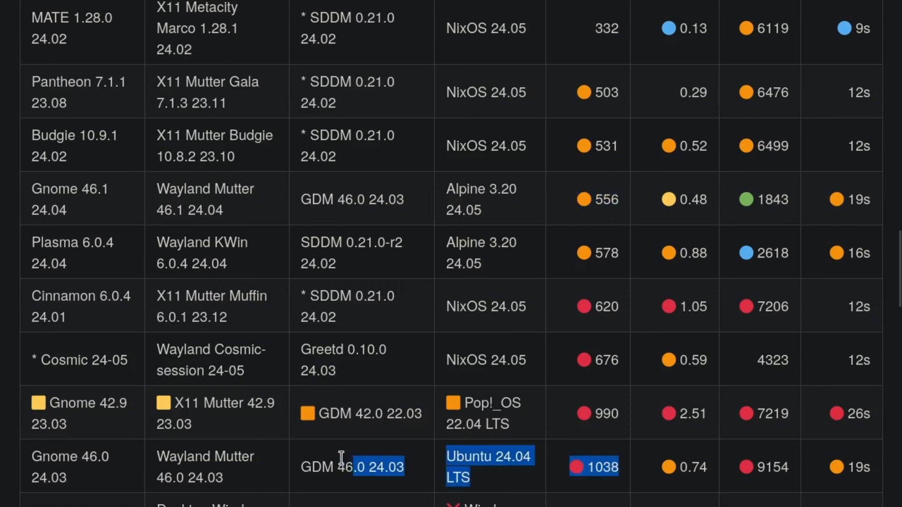
- Scroll to the LXQt row and highlight its 243 memory and 1122 disk usage values
scroll(up, 3)
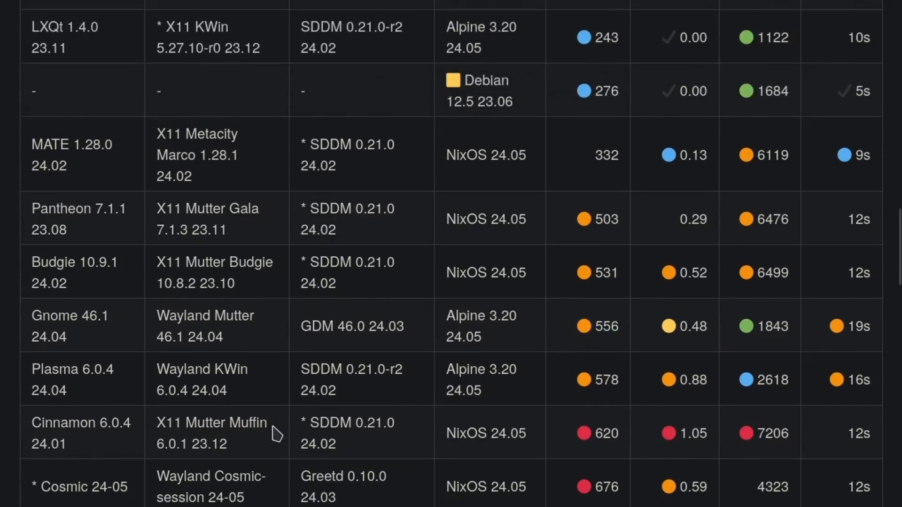
scroll(up, 3)
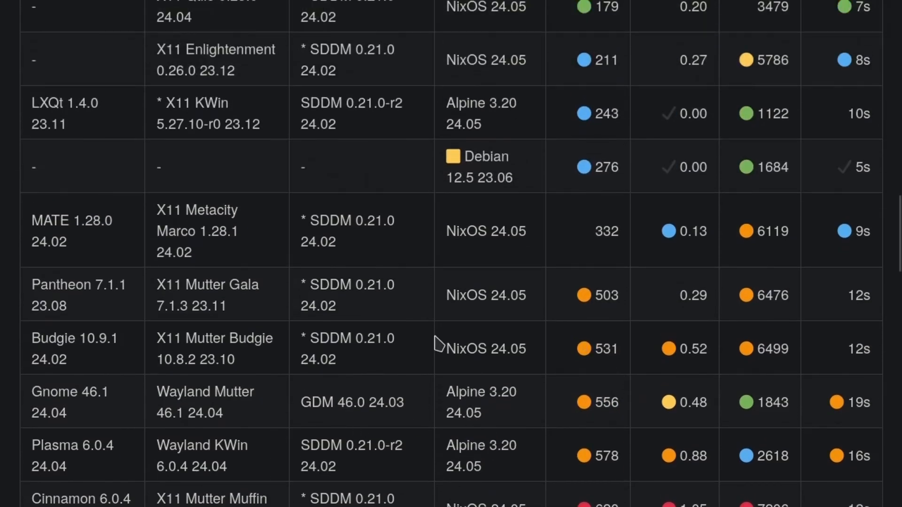
mouse_move(445, 394)
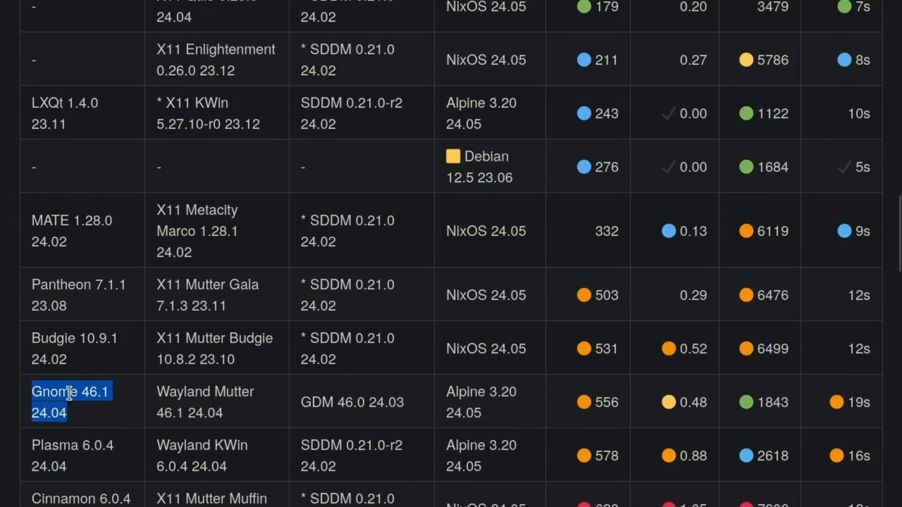
scroll(up, 3)
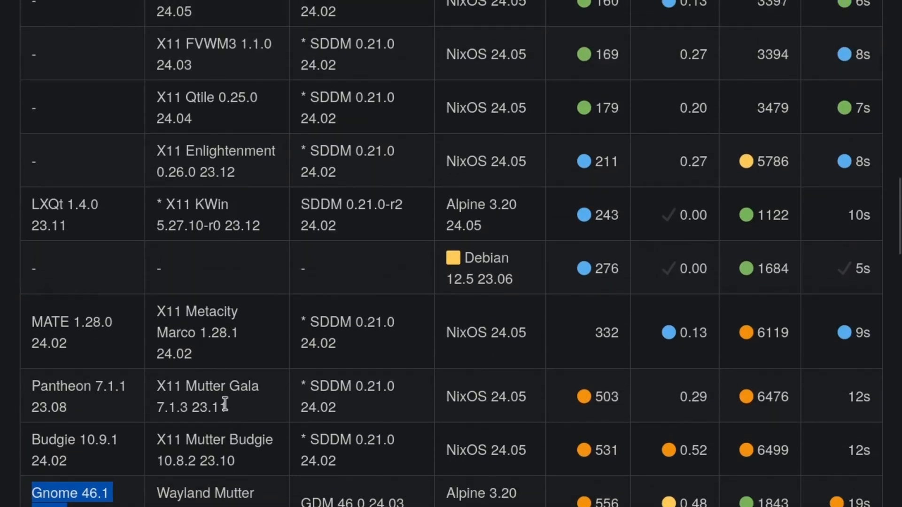
scroll(down, 3)
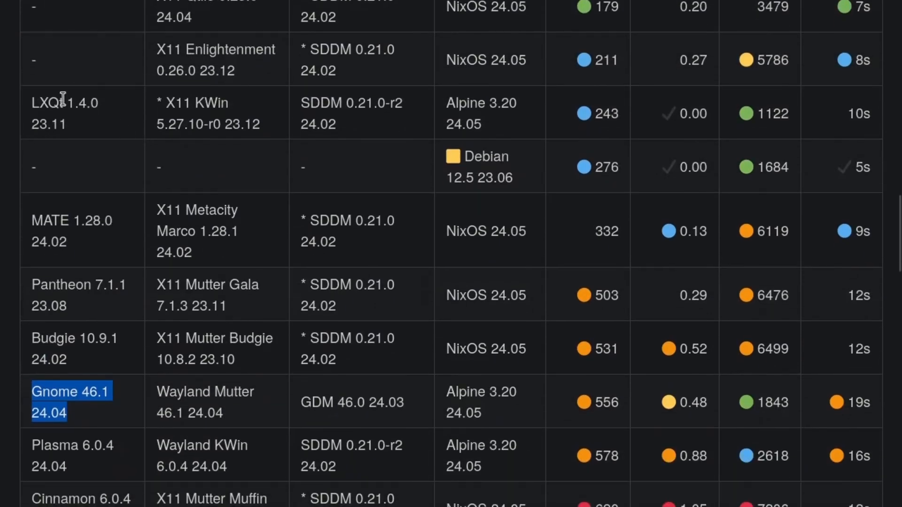
mouse_move(199, 97)
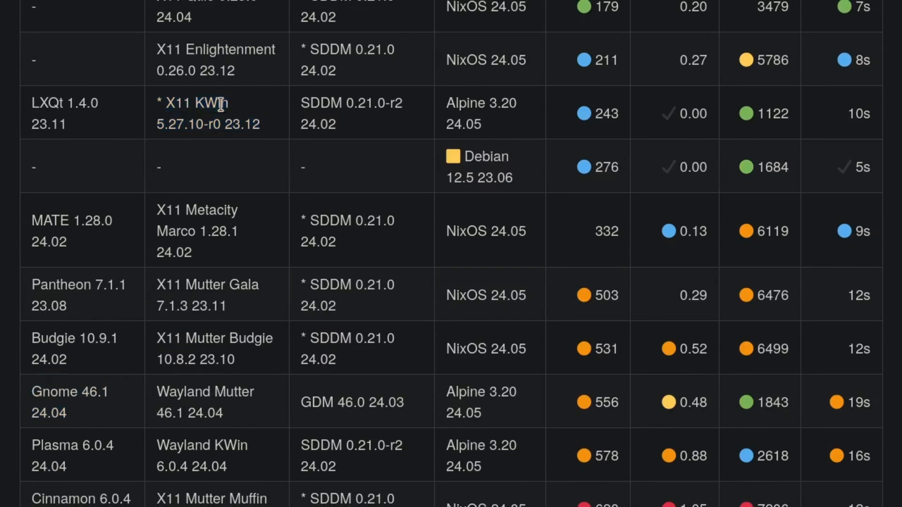
double_click(209, 103)
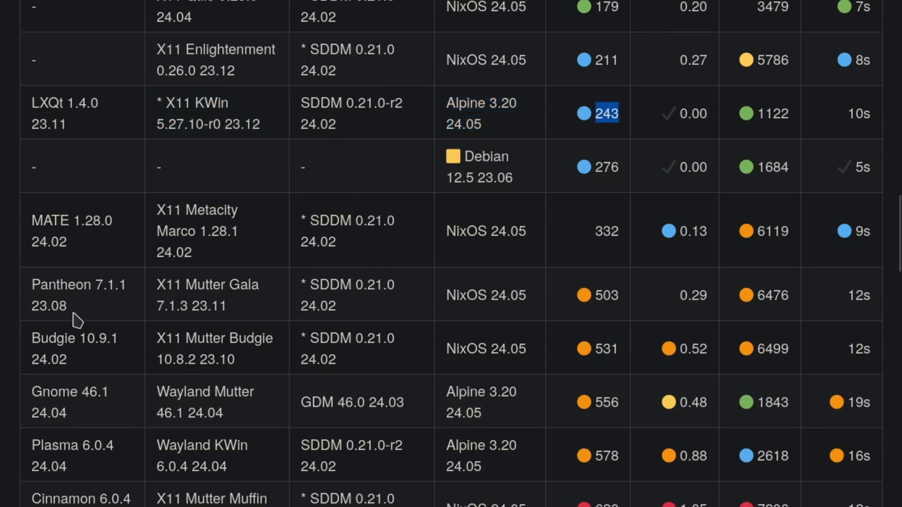
mouse_move(607, 402)
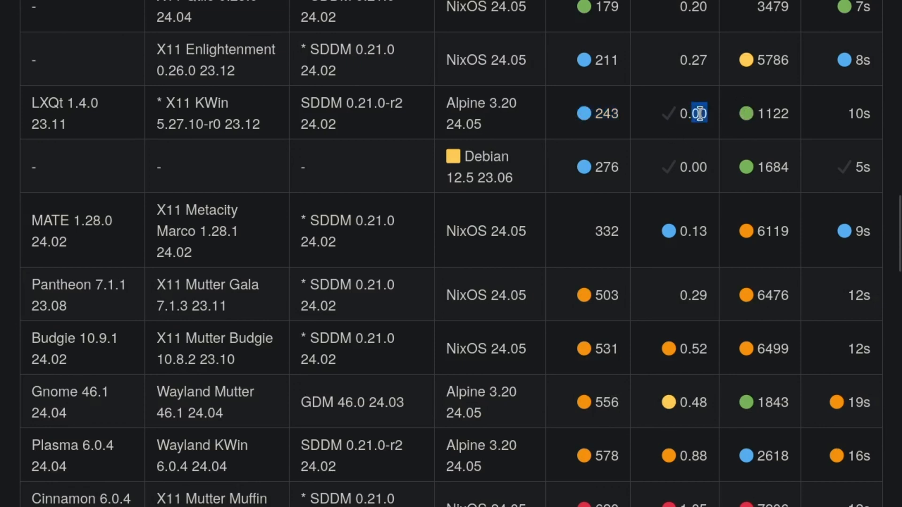
double_click(693, 112)
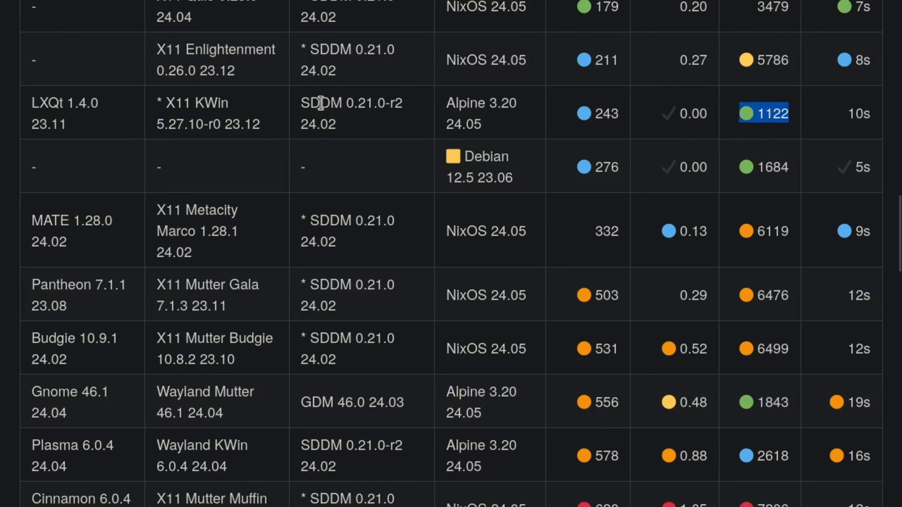
mouse_move(778, 281)
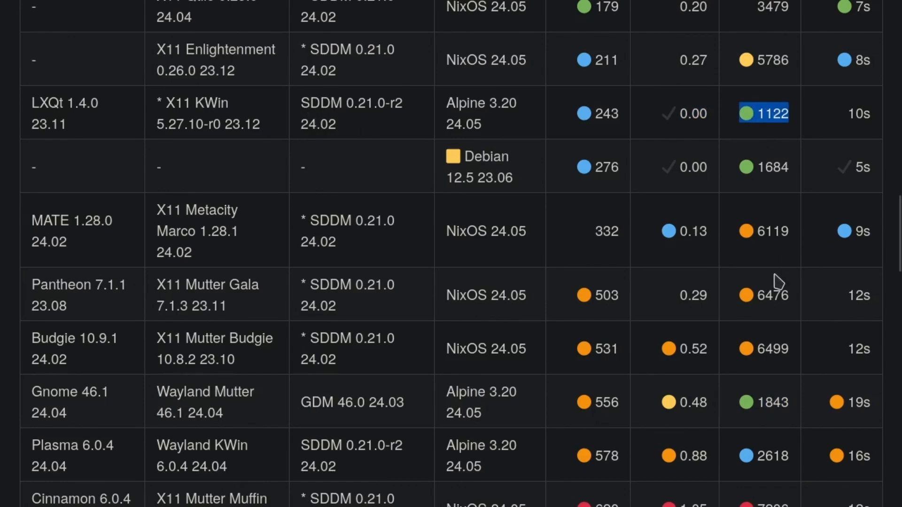
- Highlight the 9154 disk usage for Gnome 46.0, then scroll back up to the LXQt rows
scroll(down, 3)
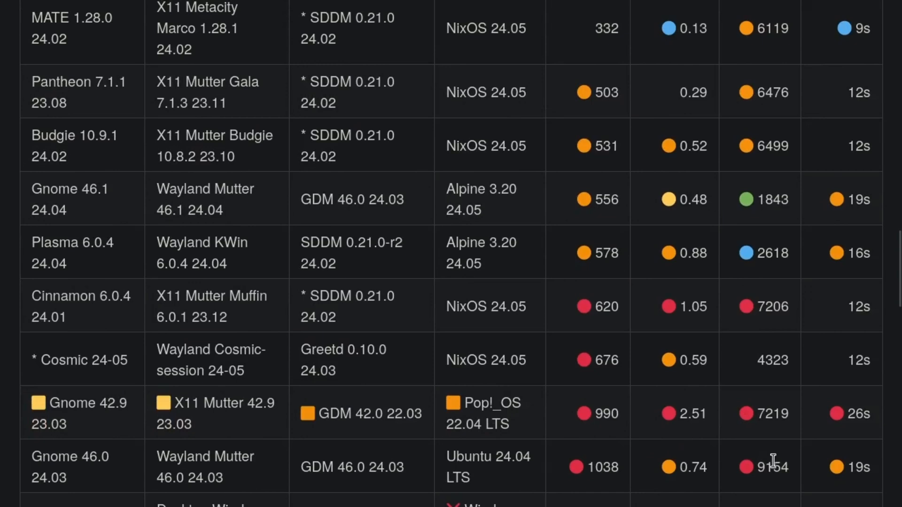
double_click(764, 467)
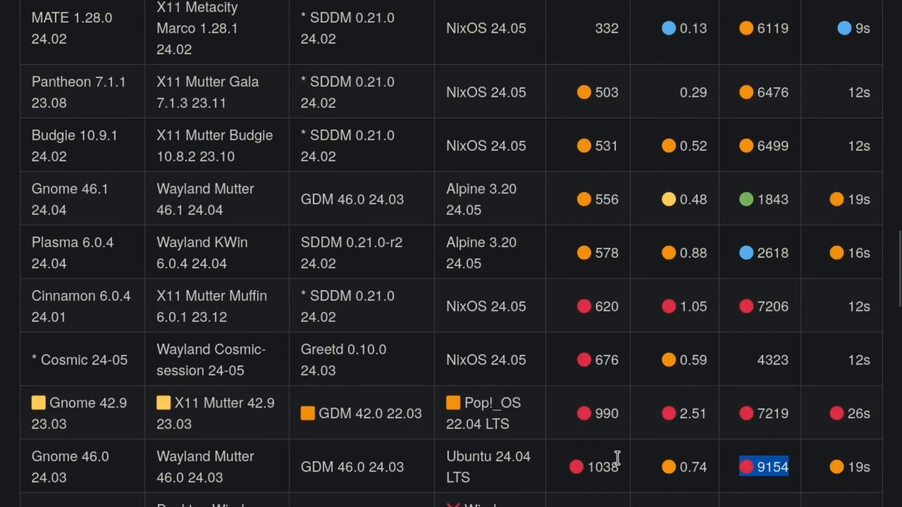
mouse_move(612, 310)
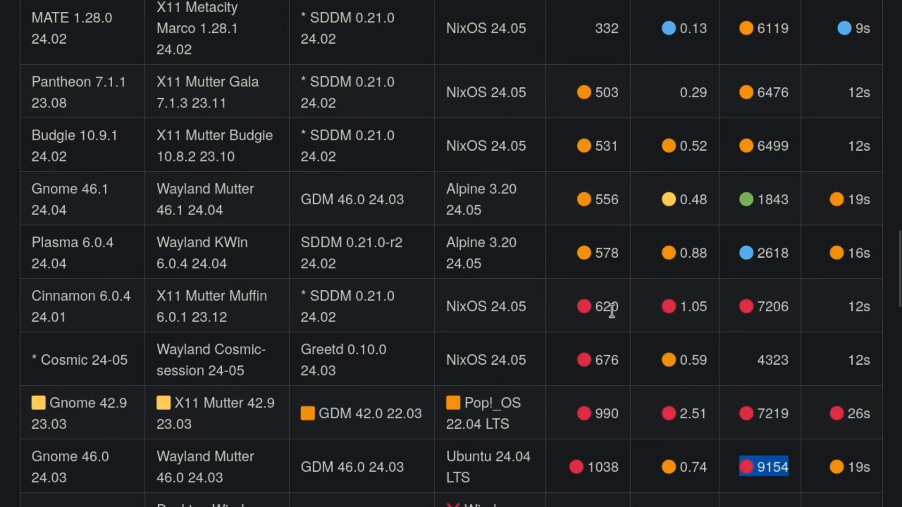
mouse_move(689, 335)
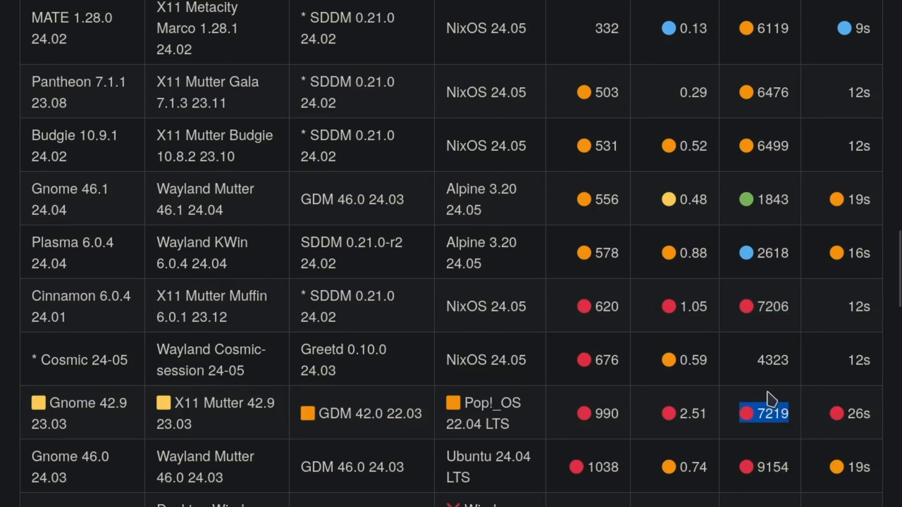
mouse_move(705, 272)
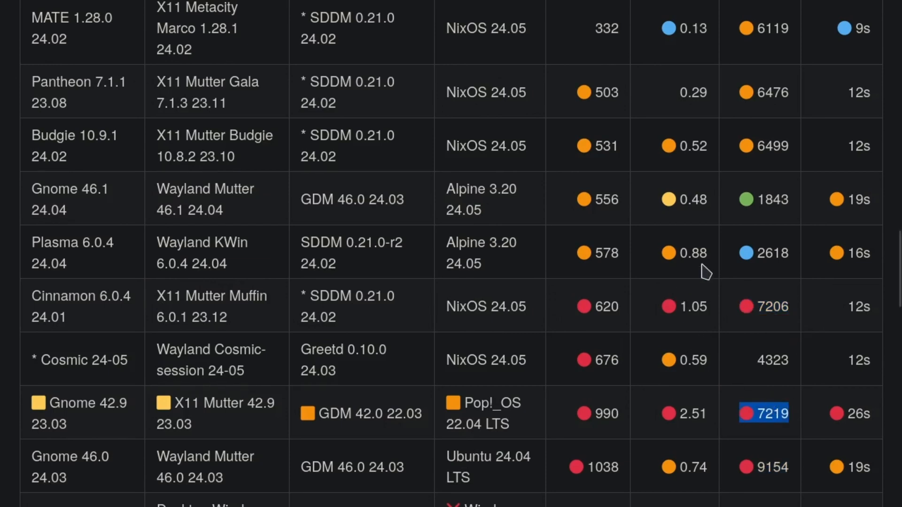
mouse_move(706, 246)
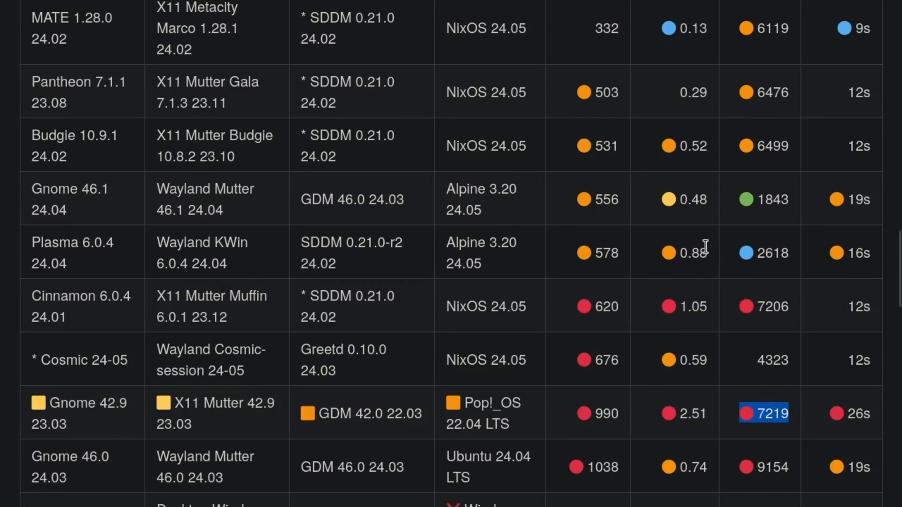
scroll(up, 3)
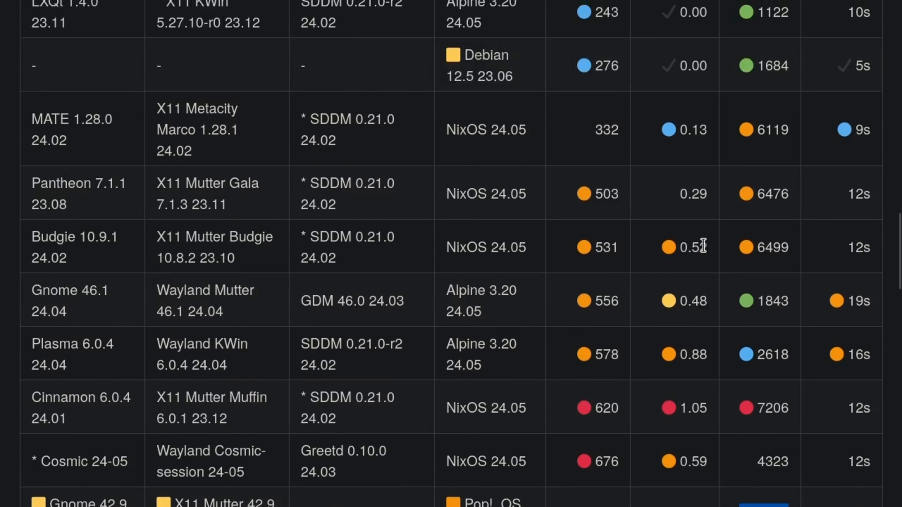
scroll(up, 3)
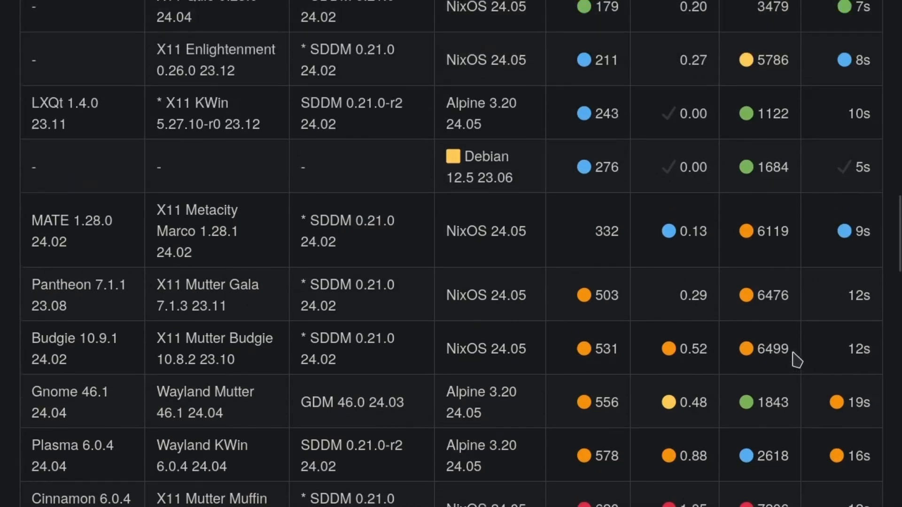
scroll(down, 3)
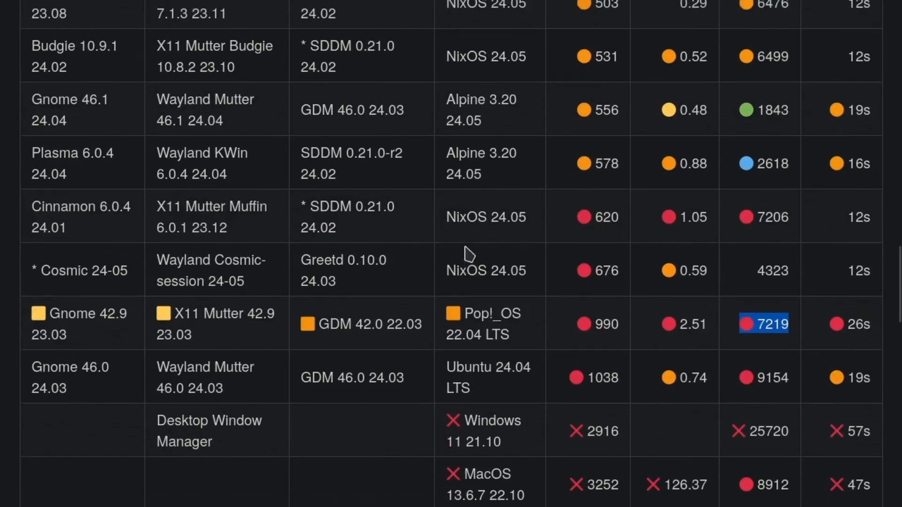
scroll(up, 3)
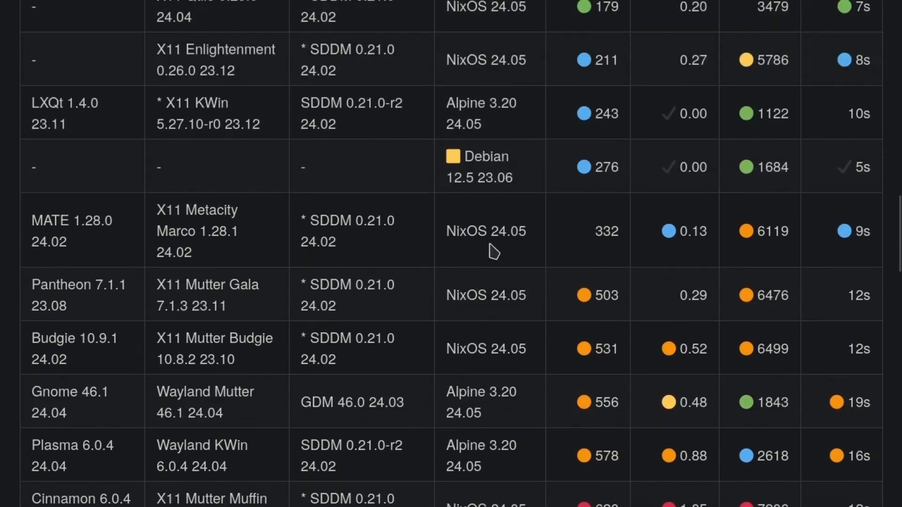
mouse_move(776, 109)
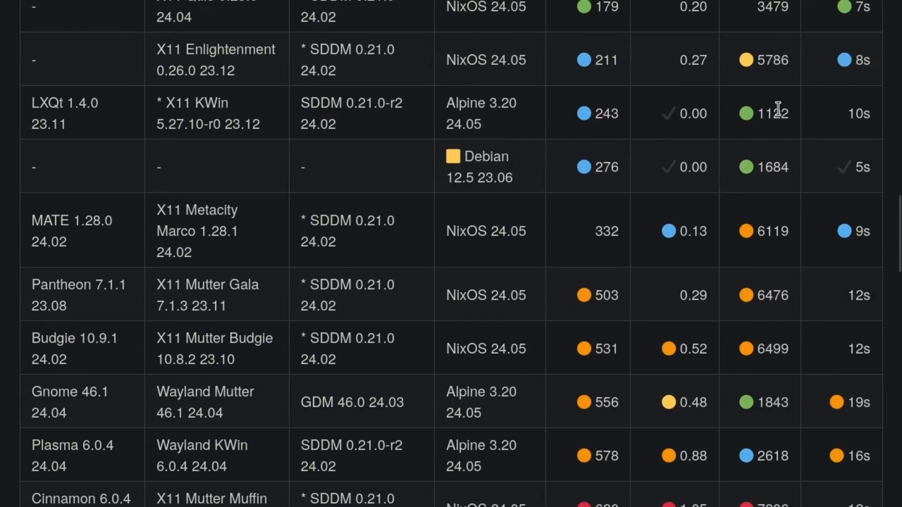
mouse_move(504, 343)
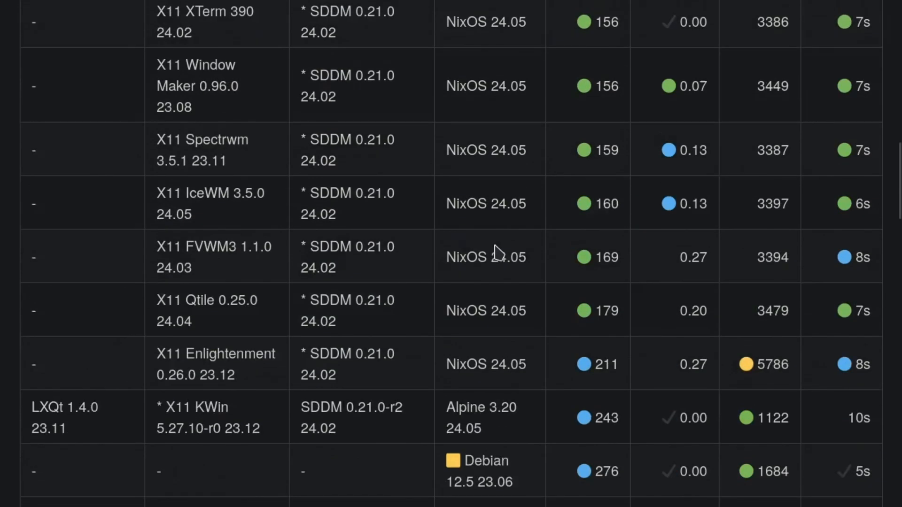
- Highlight the Debian row's 276 memory figure and scroll up to the Wayland Sway rows
double_click(477, 460)
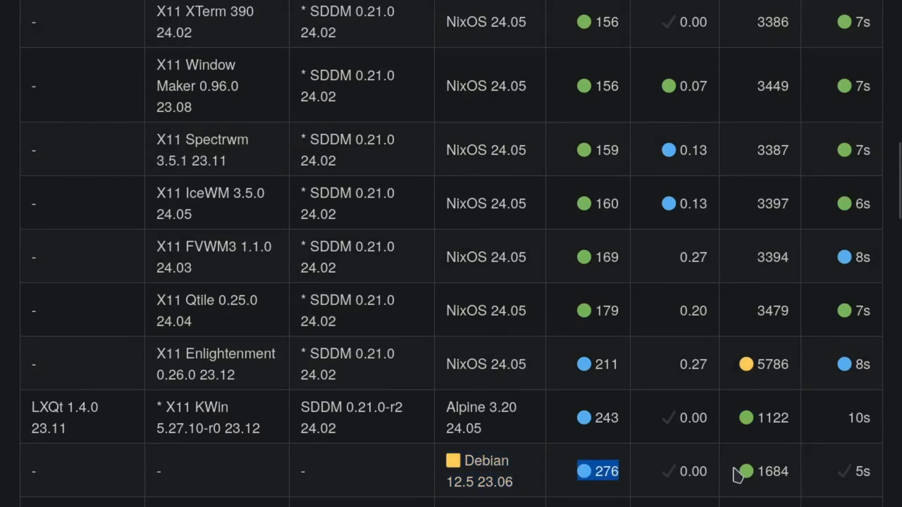
mouse_move(774, 480)
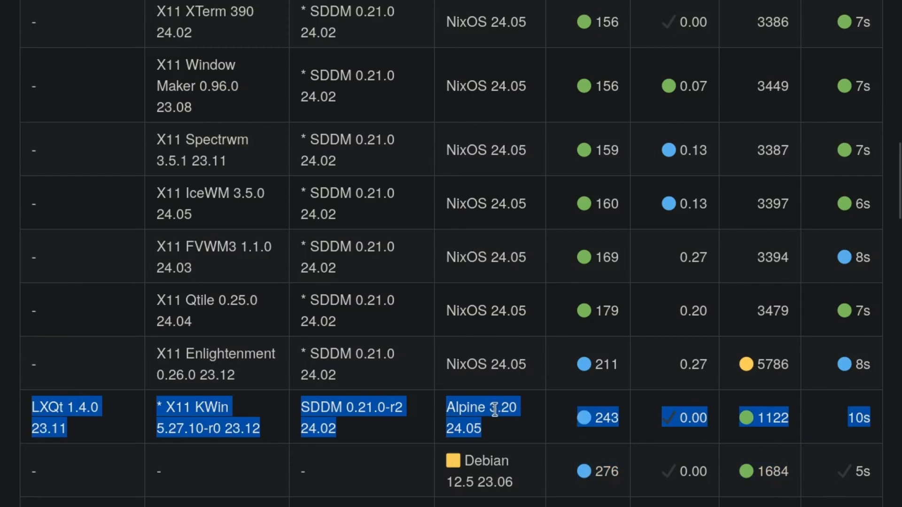
scroll(down, 3)
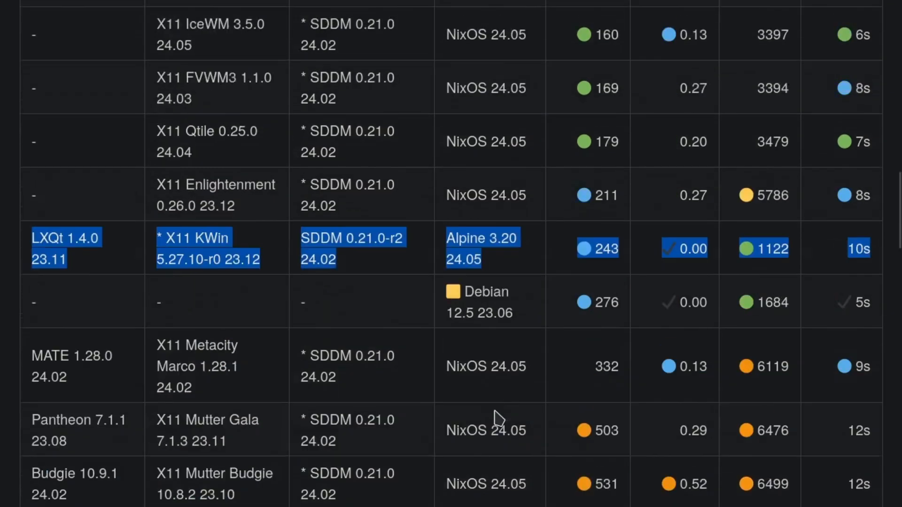
scroll(down, 3)
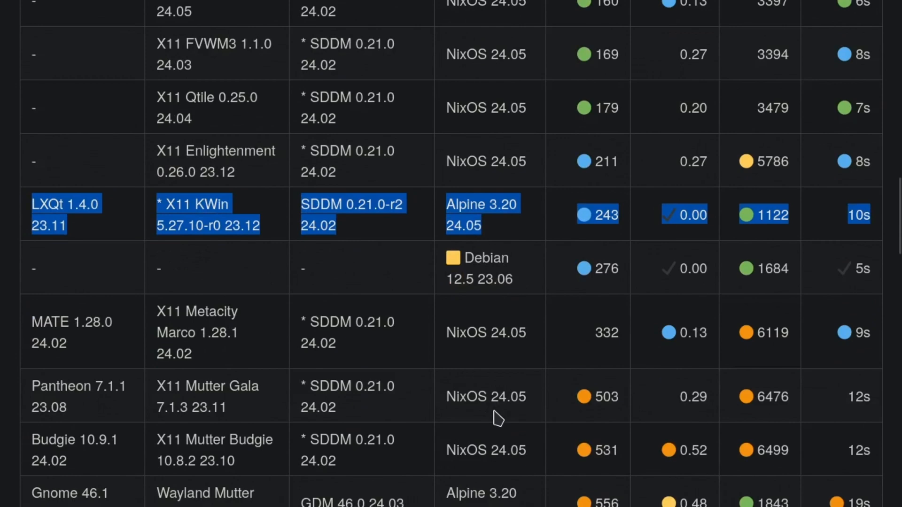
mouse_move(320, 271)
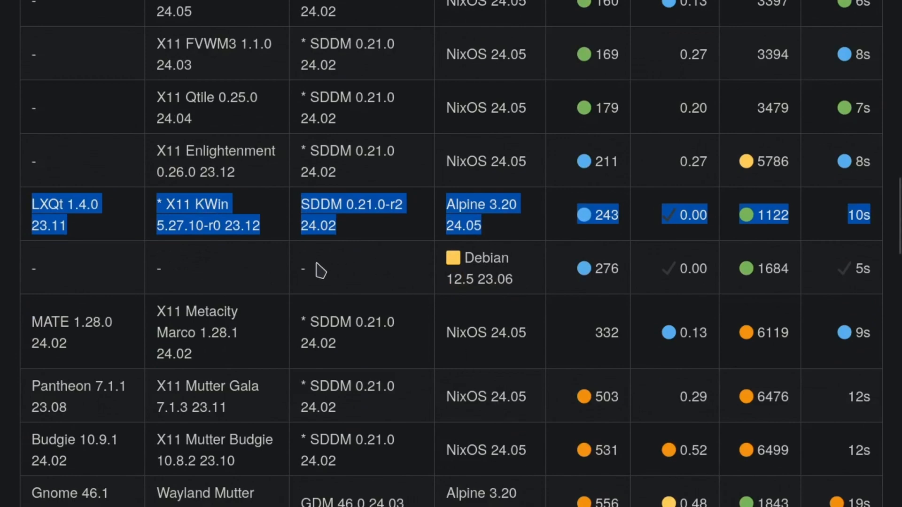
scroll(down, 3)
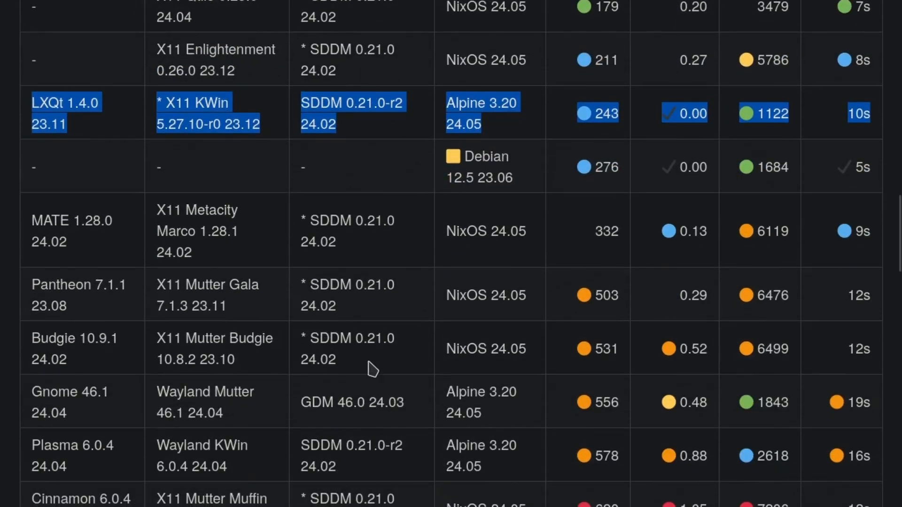
scroll(up, 3)
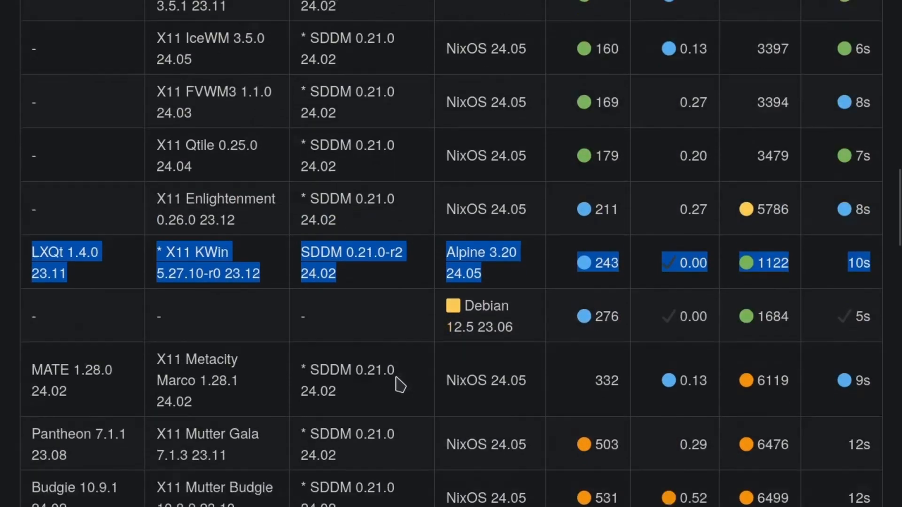
scroll(down, 3)
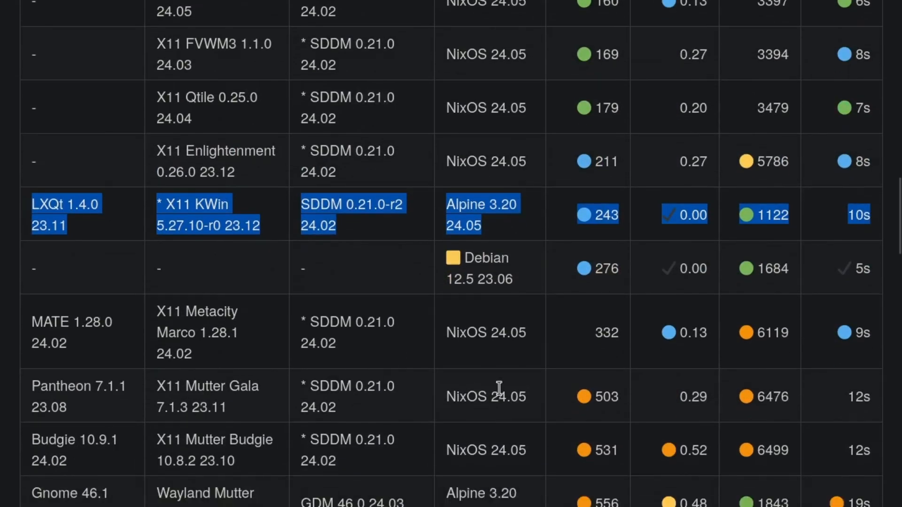
scroll(up, 3)
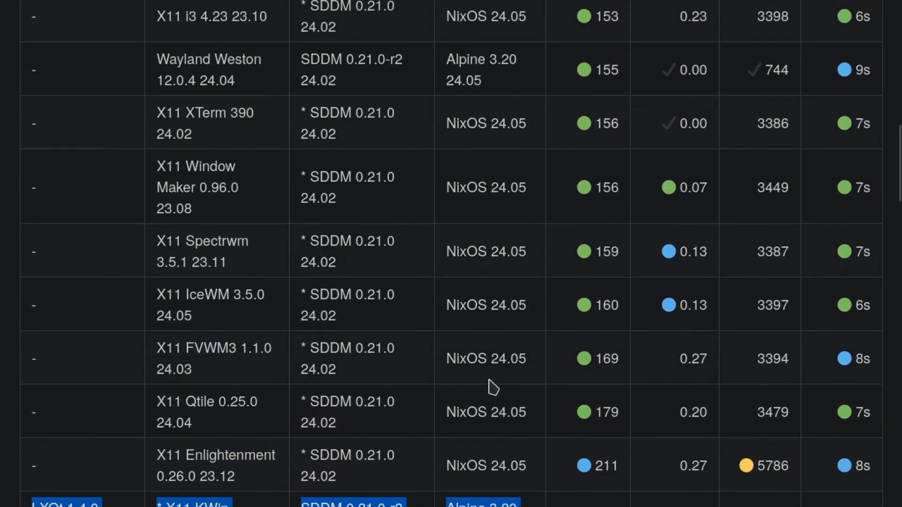
scroll(up, 3)
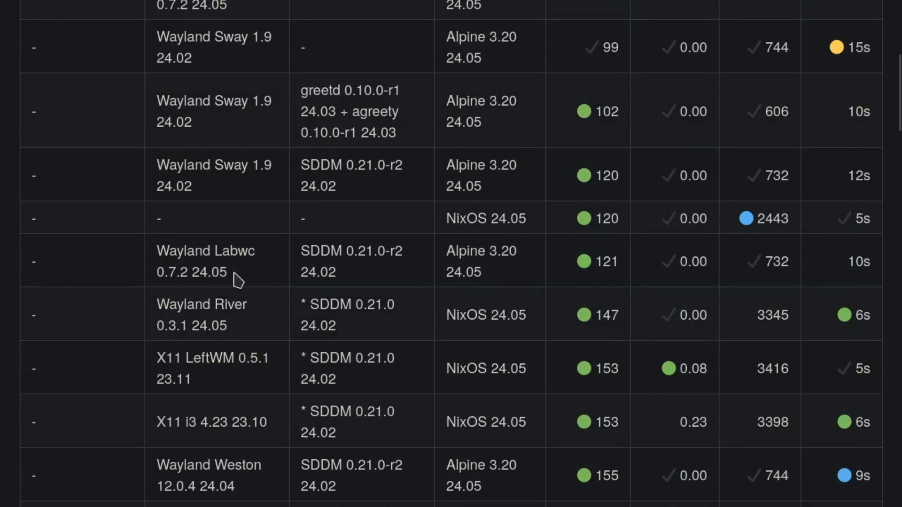
- Highlight the Labwc window manager name and the greetd with agreety entry
double_click(235, 250)
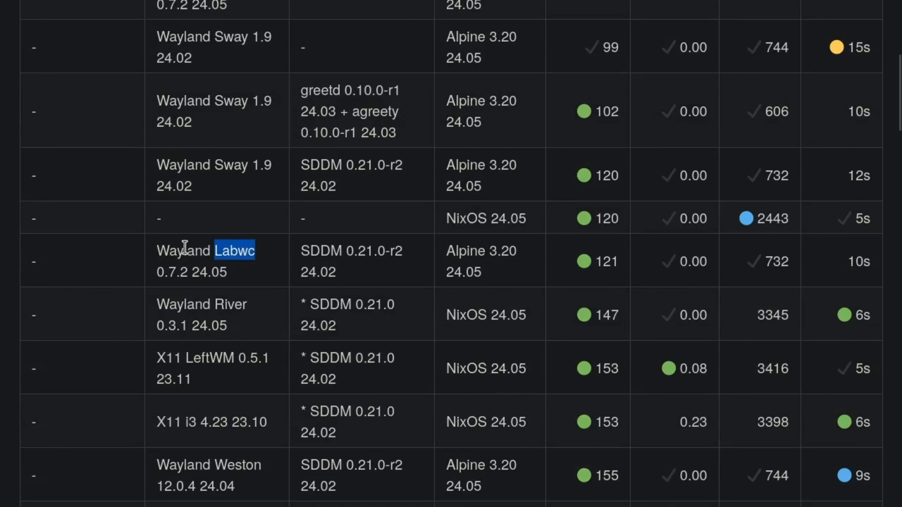
mouse_move(328, 249)
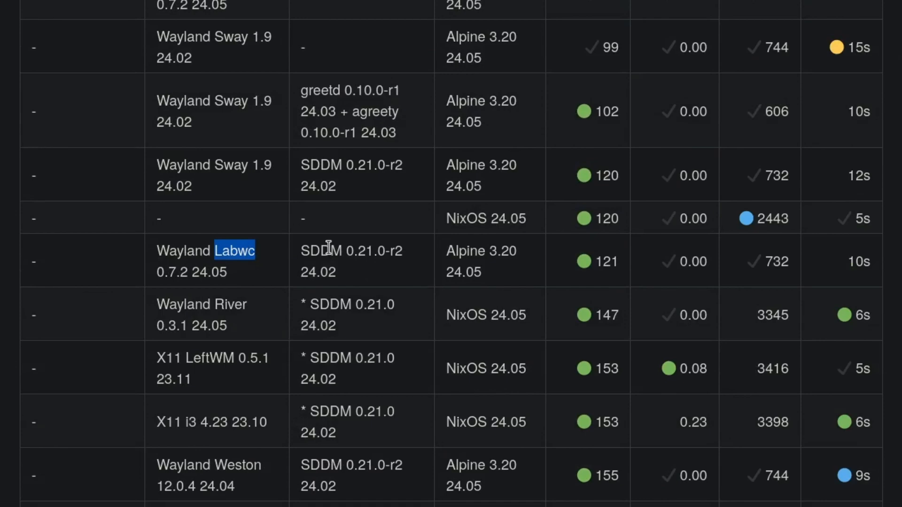
mouse_move(401, 70)
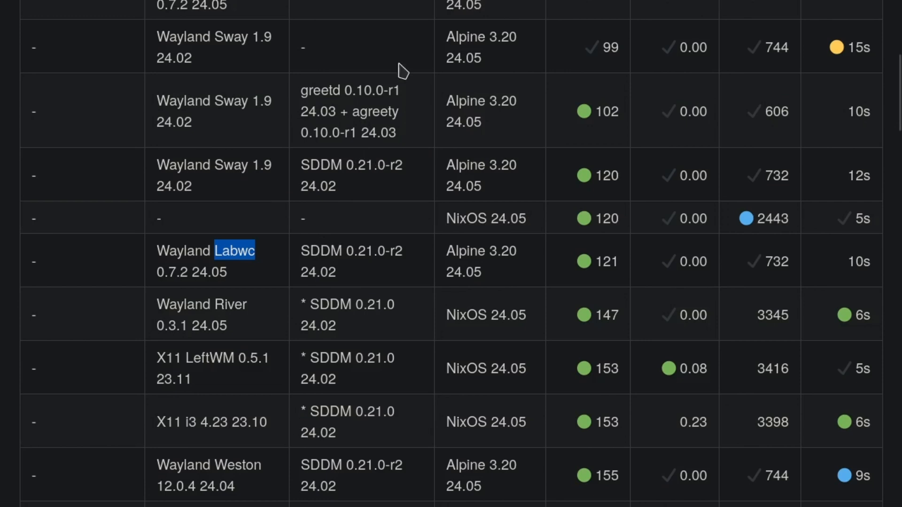
double_click(320, 90)
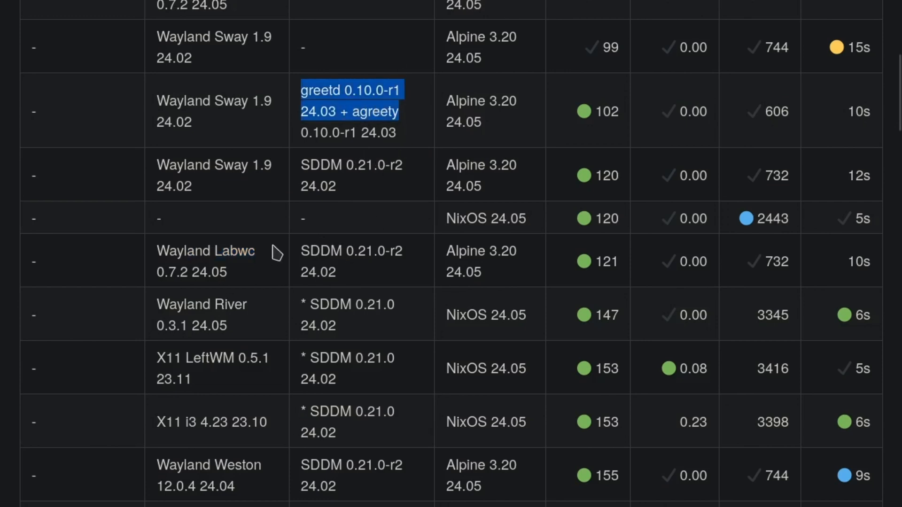
mouse_move(510, 208)
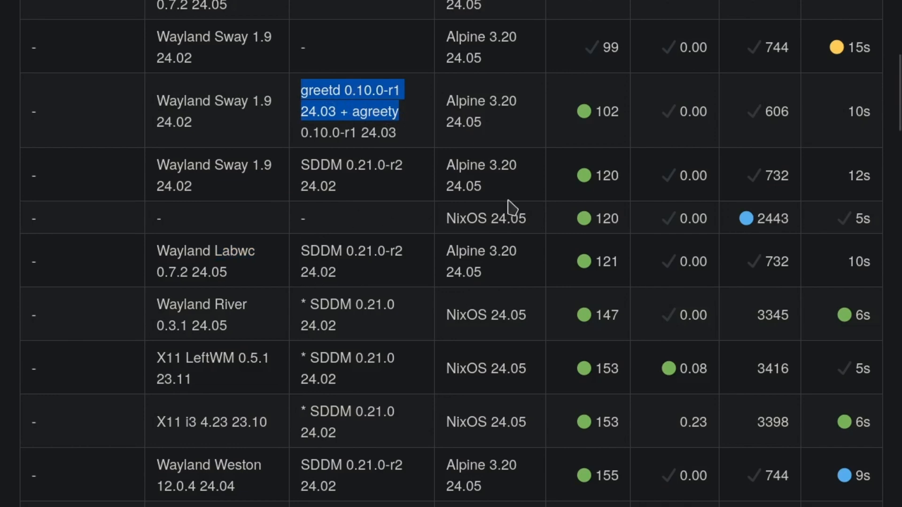
scroll(down, 3)
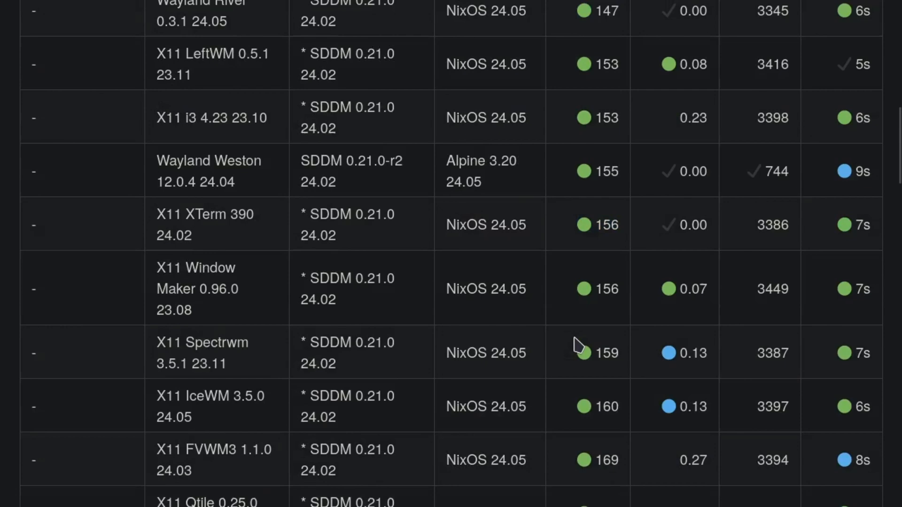
scroll(down, 3)
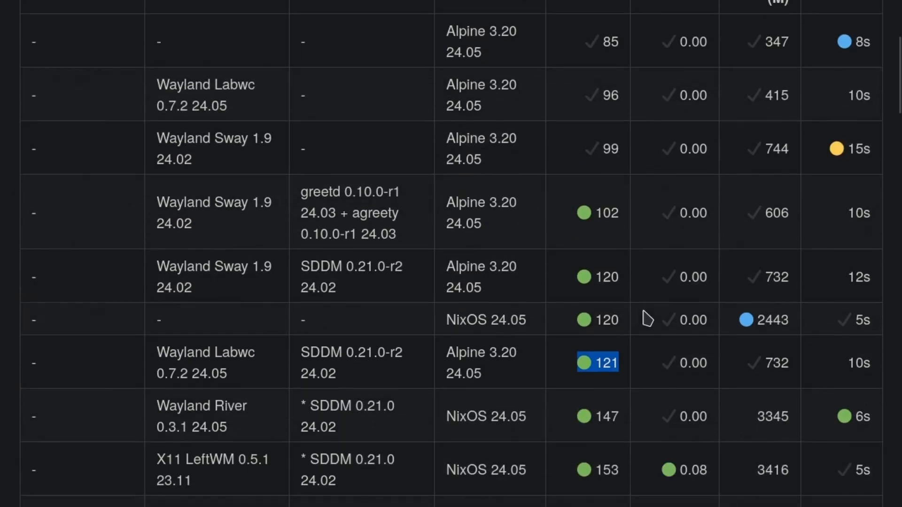
- Scroll down the comparison table and back up to its column headers
scroll(up, 3)
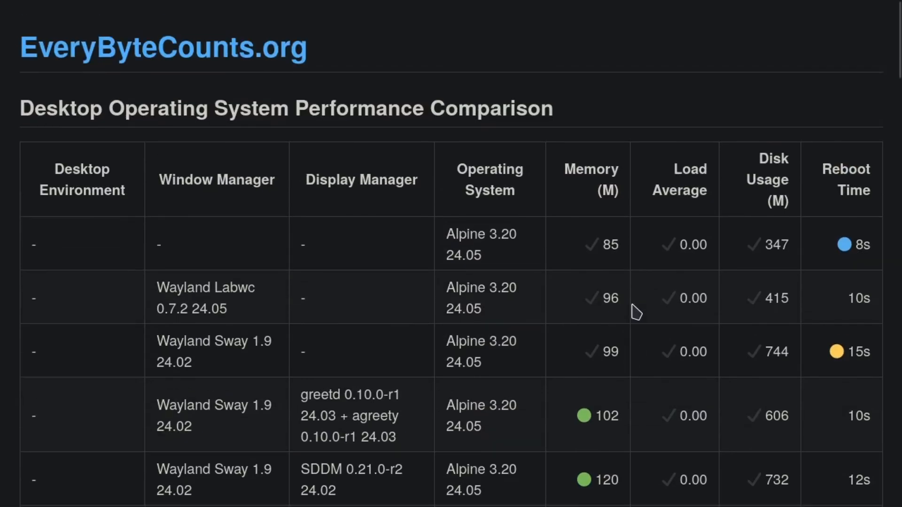
mouse_move(562, 272)
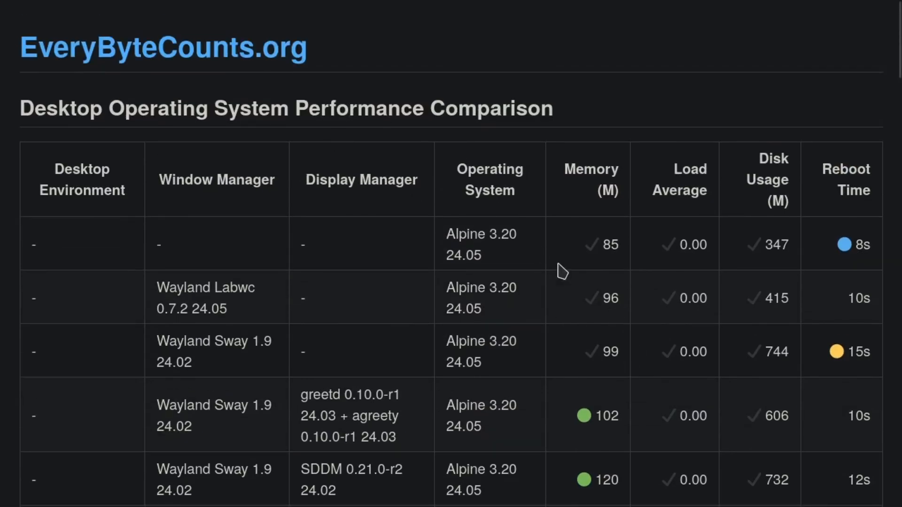
scroll(down, 3)
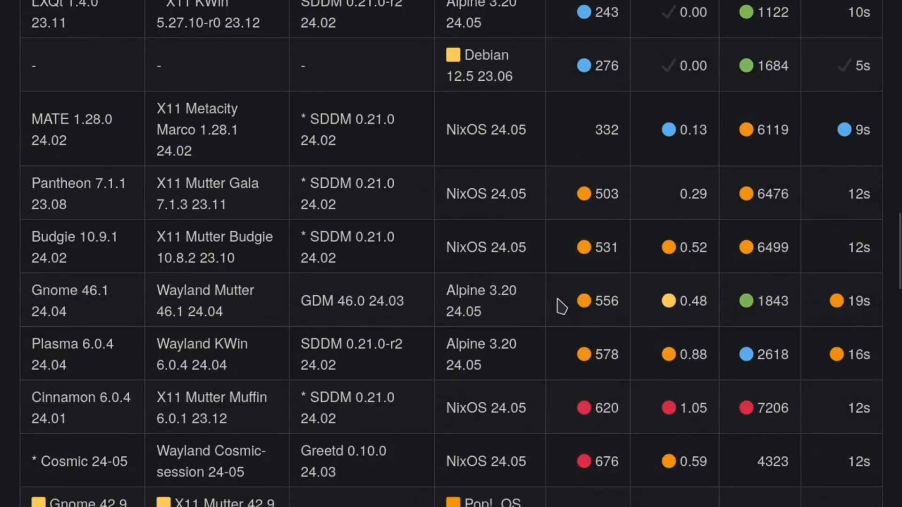
scroll(down, 3)
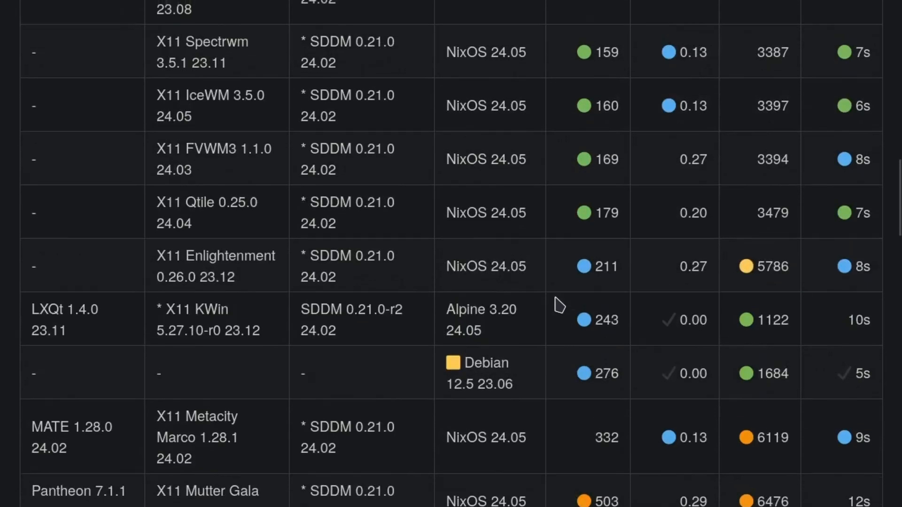
scroll(up, 3)
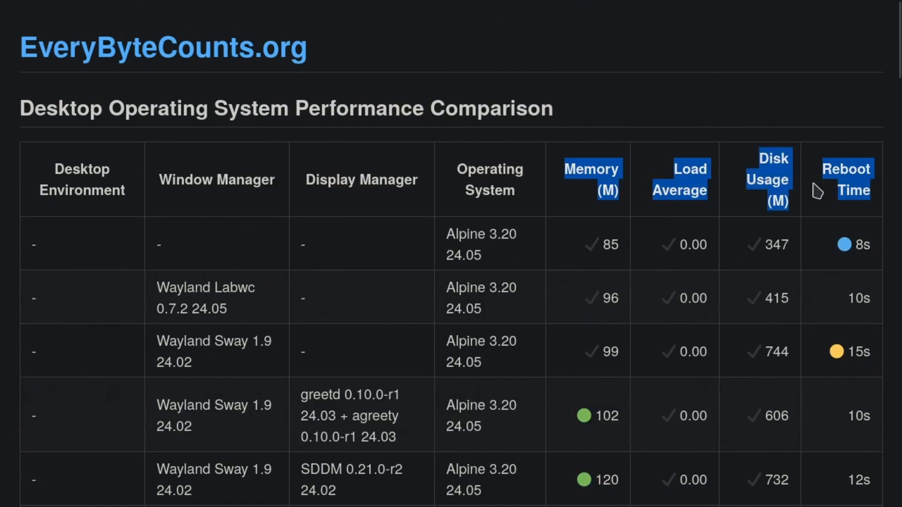
mouse_move(759, 172)
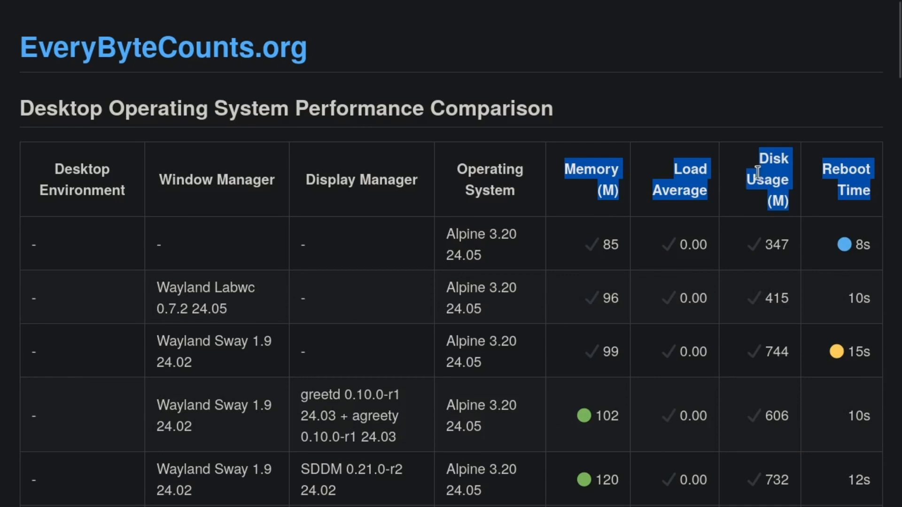
mouse_move(543, 207)
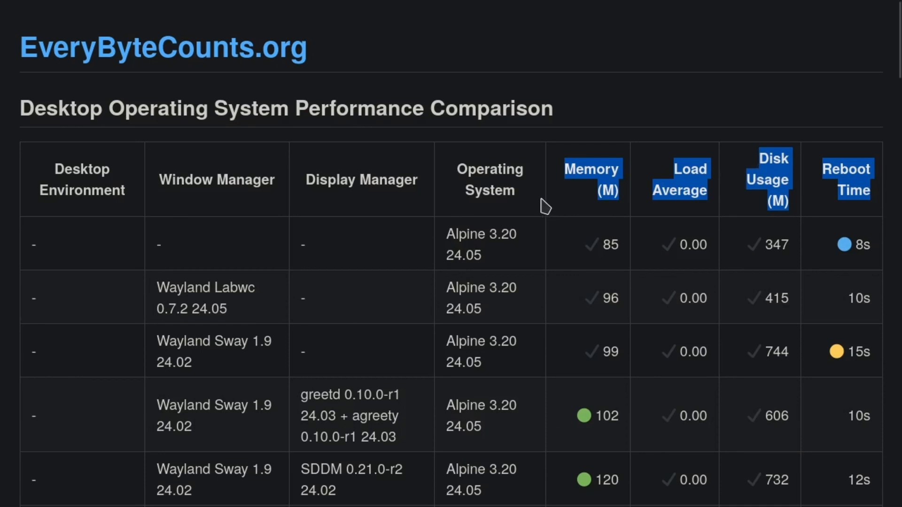
mouse_move(656, 184)
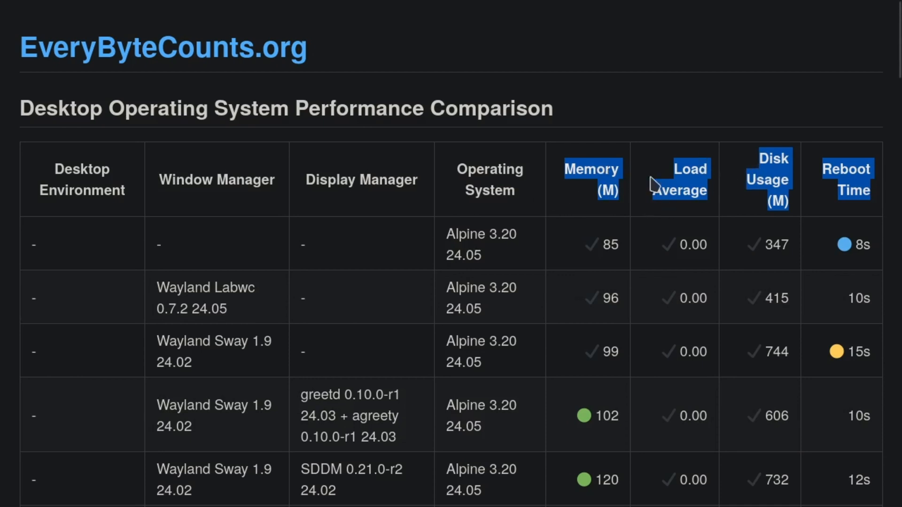
mouse_move(489, 175)
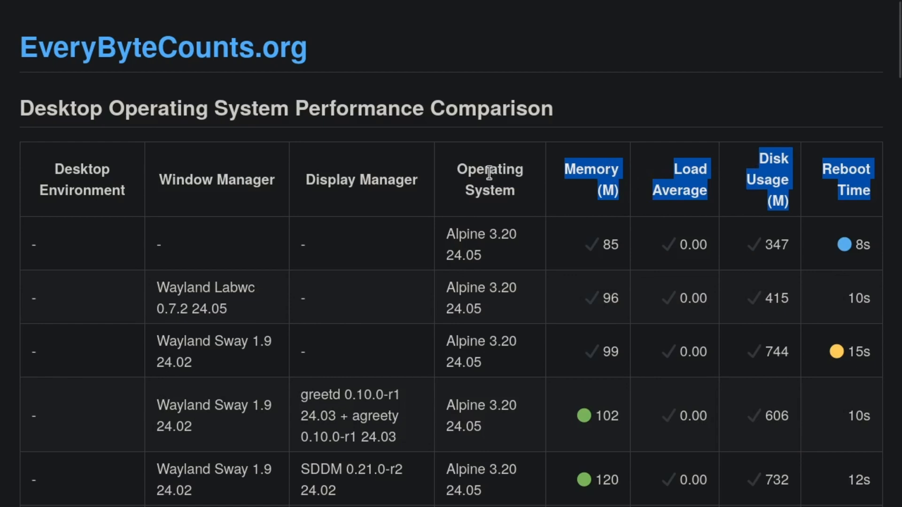
- Start highlighting the Operating System column header
click(489, 179)
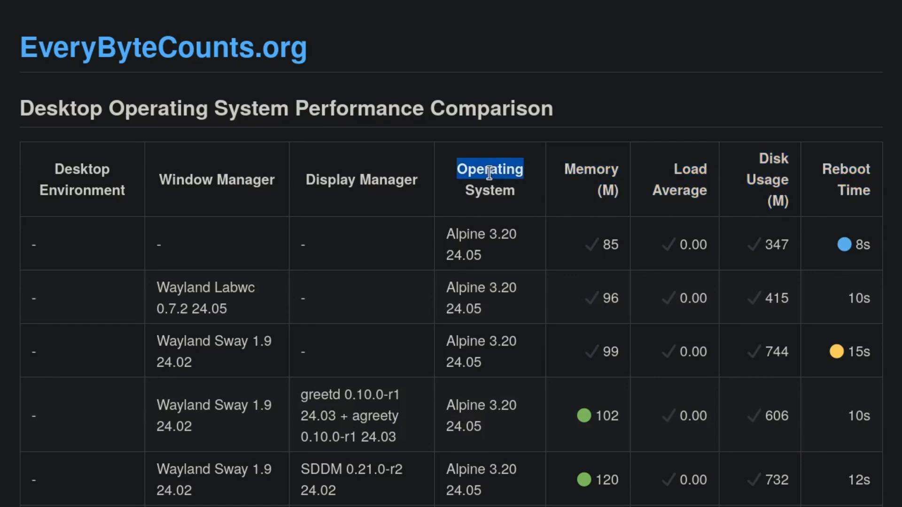
mouse_move(496, 187)
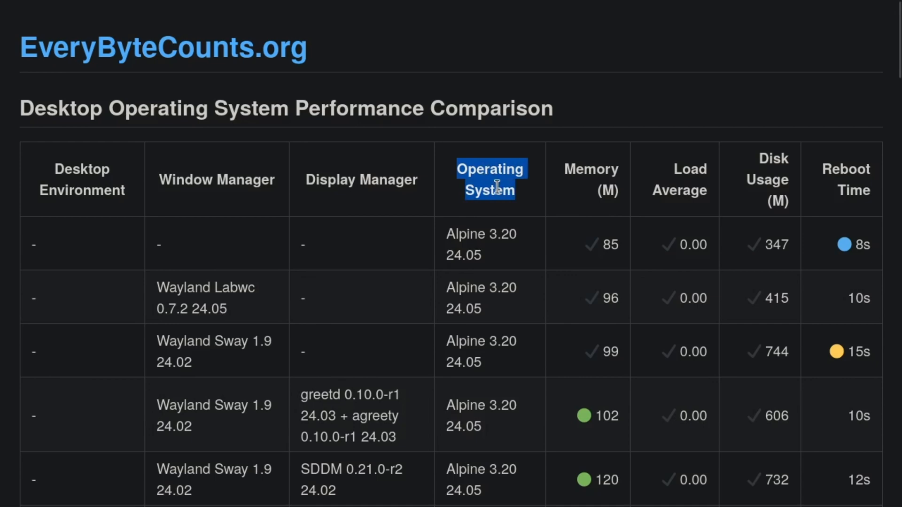
mouse_move(489, 236)
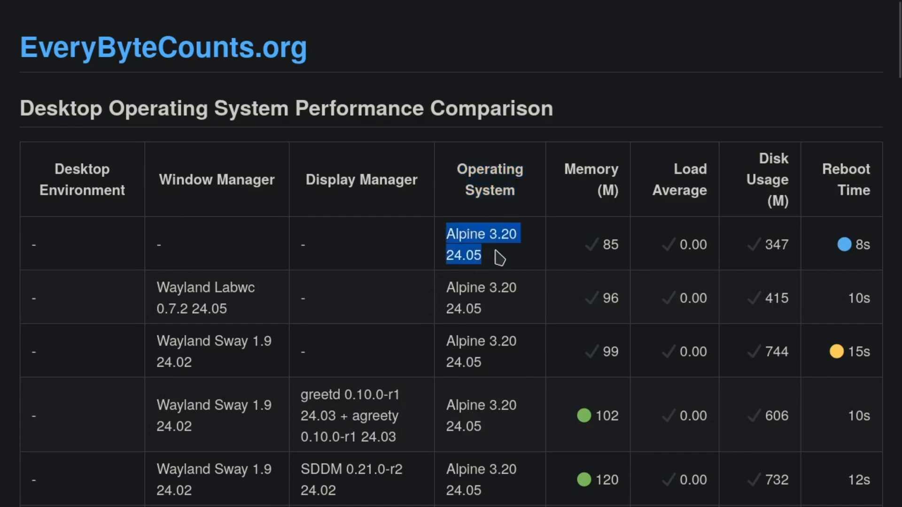
mouse_move(497, 257)
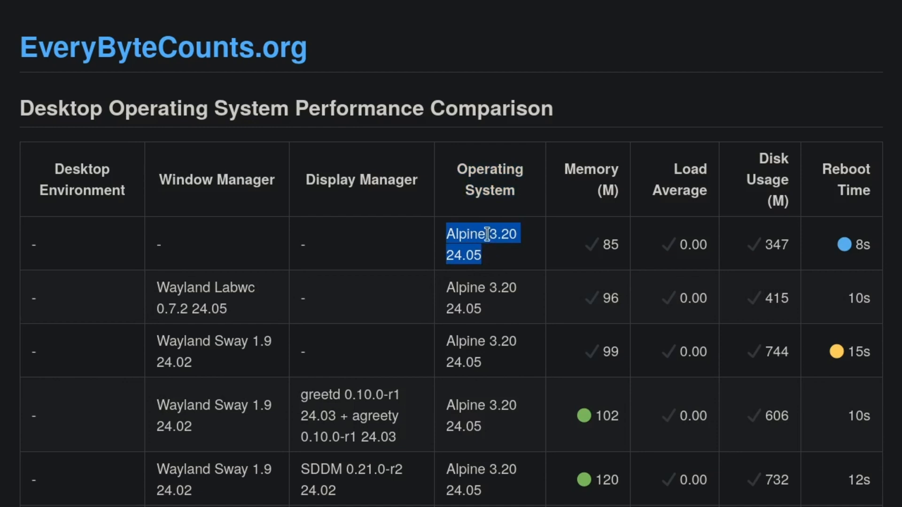
mouse_move(481, 278)
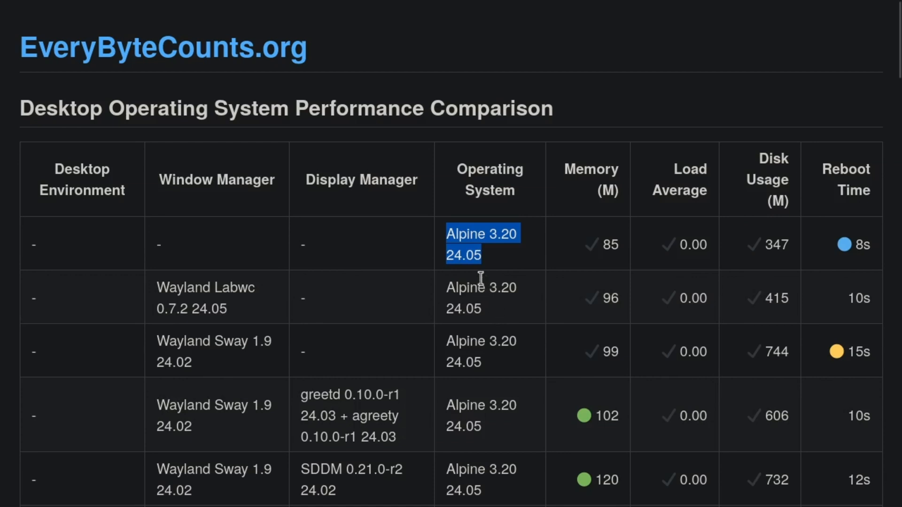
mouse_move(491, 277)
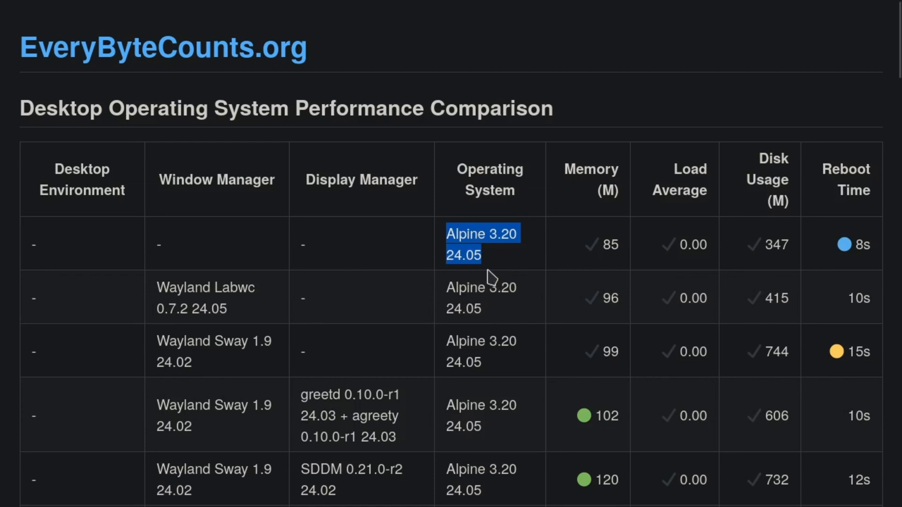
mouse_move(471, 229)
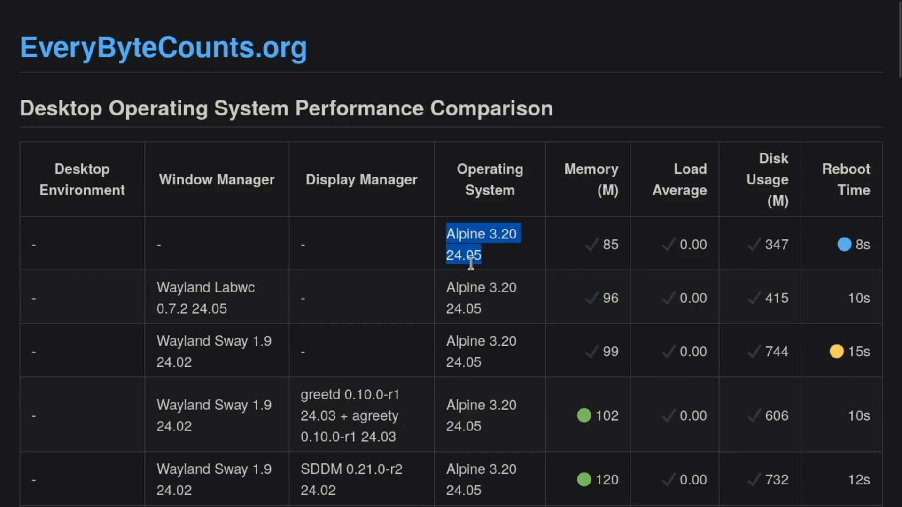
mouse_move(471, 239)
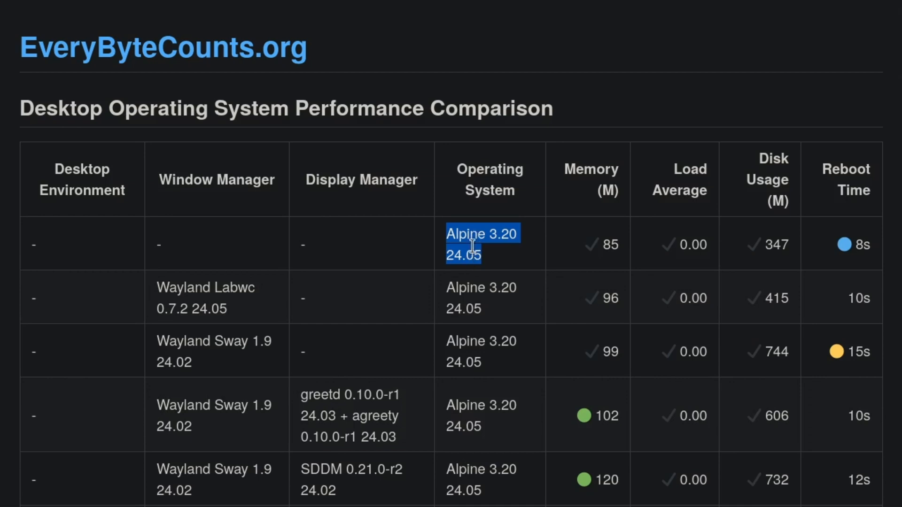
mouse_move(496, 254)
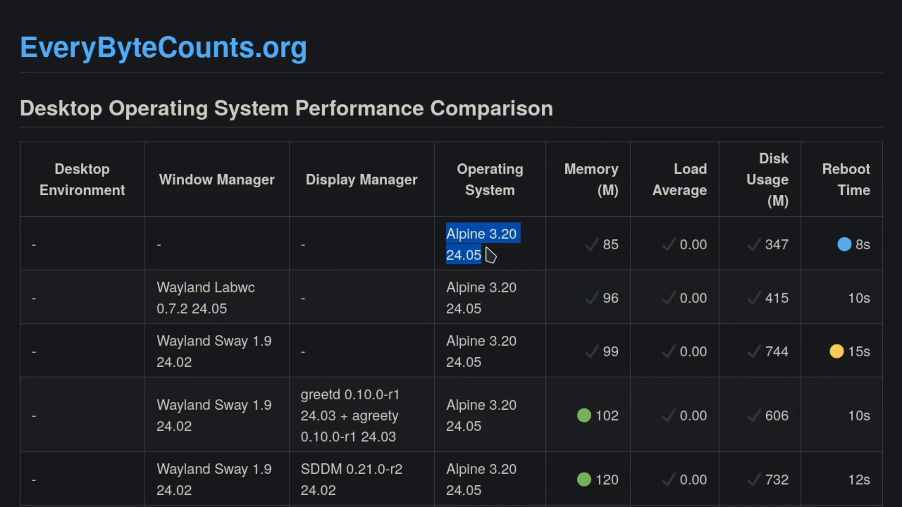
mouse_move(487, 274)
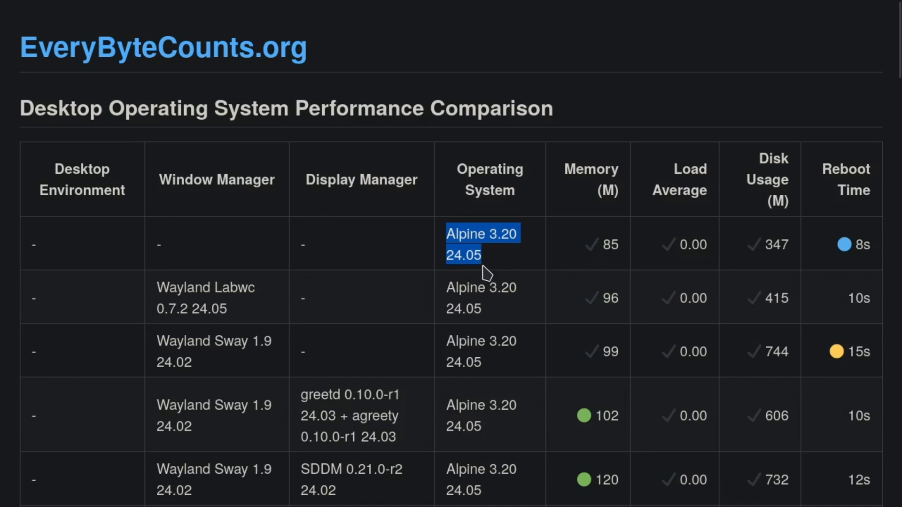
- Return to the top of the table and highlight the Operating System column header again
scroll(down, 3)
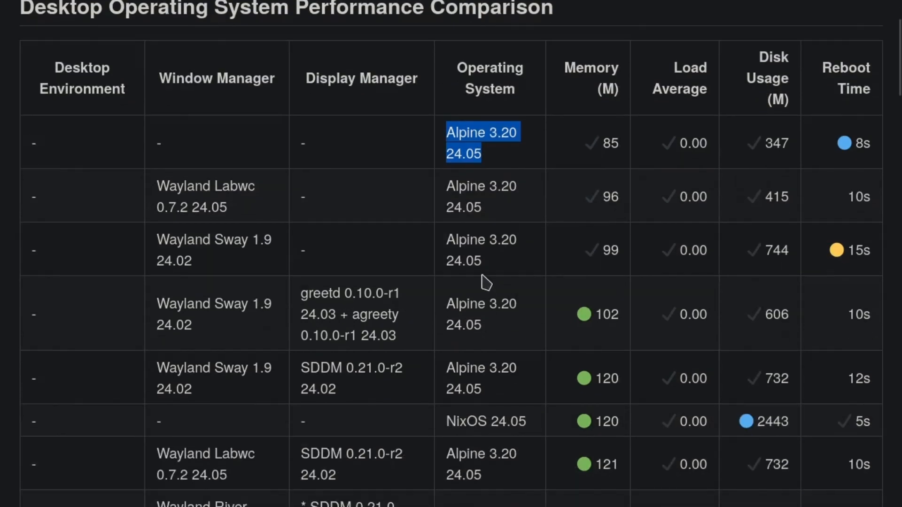
scroll(up, 3)
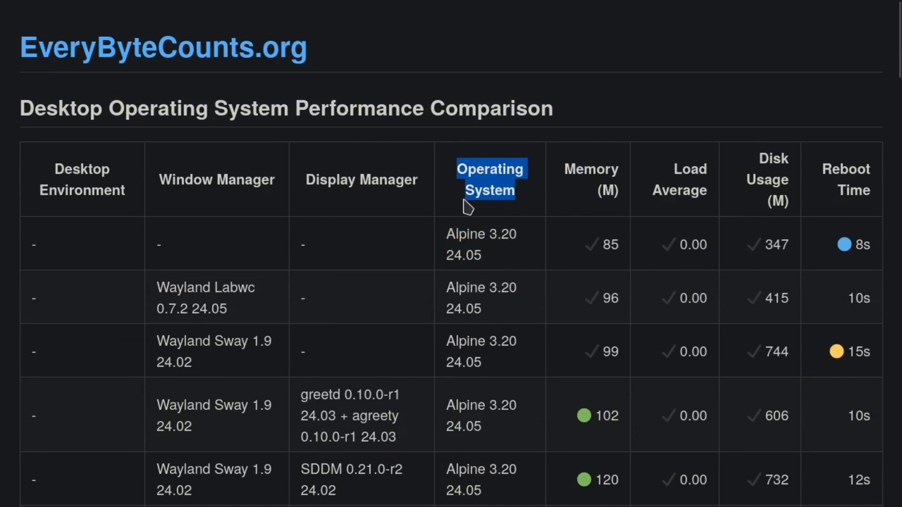
mouse_move(837, 204)
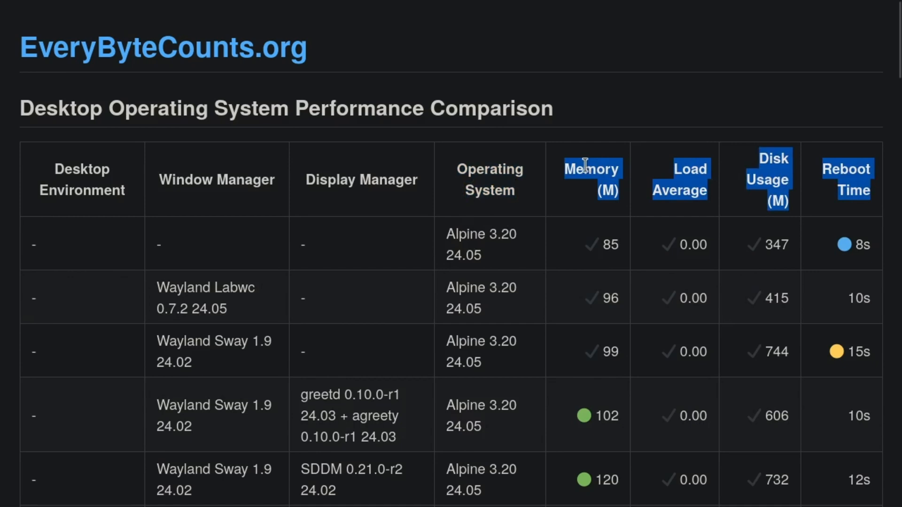
mouse_move(846, 178)
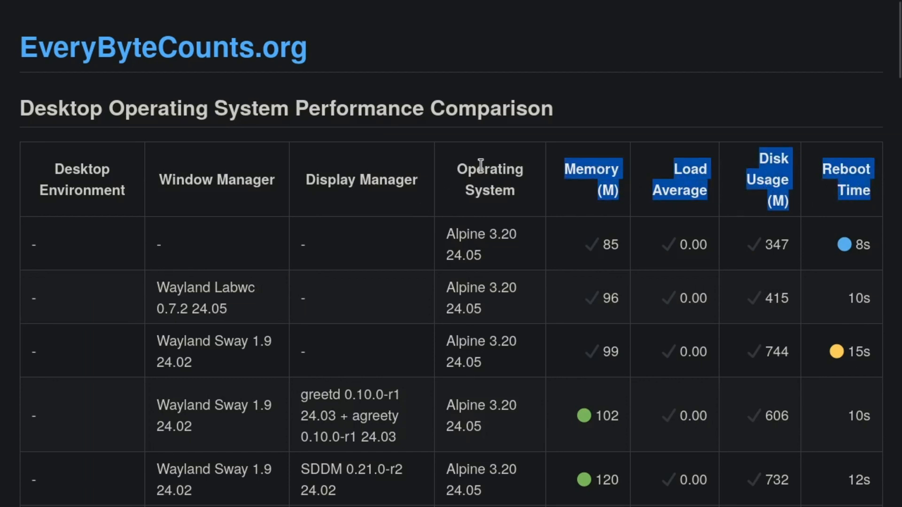
click(490, 179)
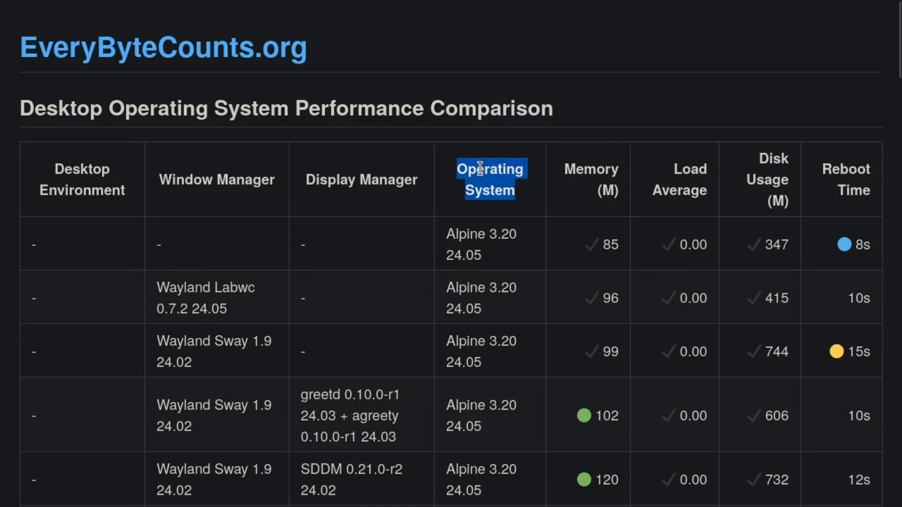
mouse_move(483, 161)
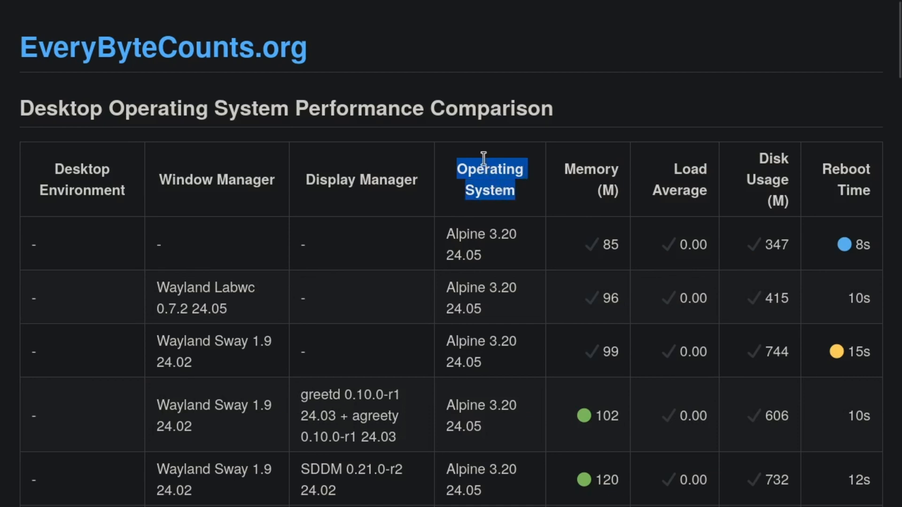
mouse_move(118, 177)
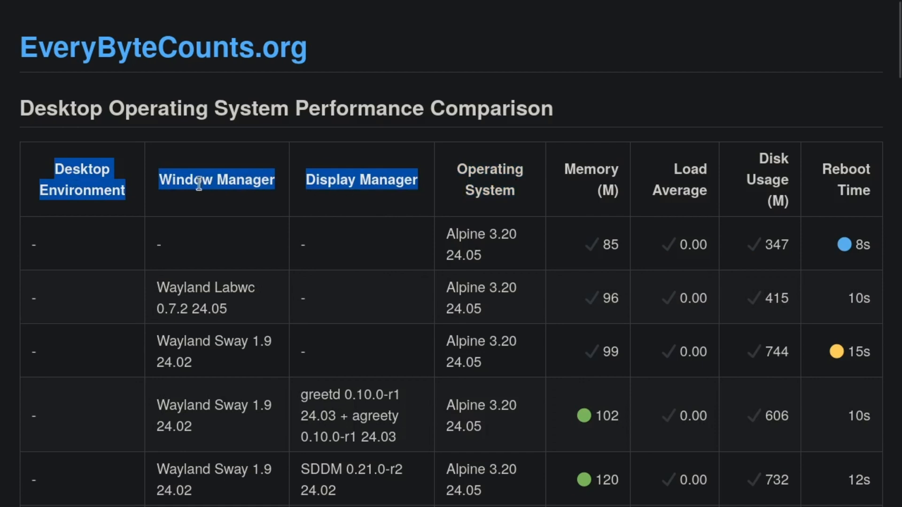
mouse_move(389, 205)
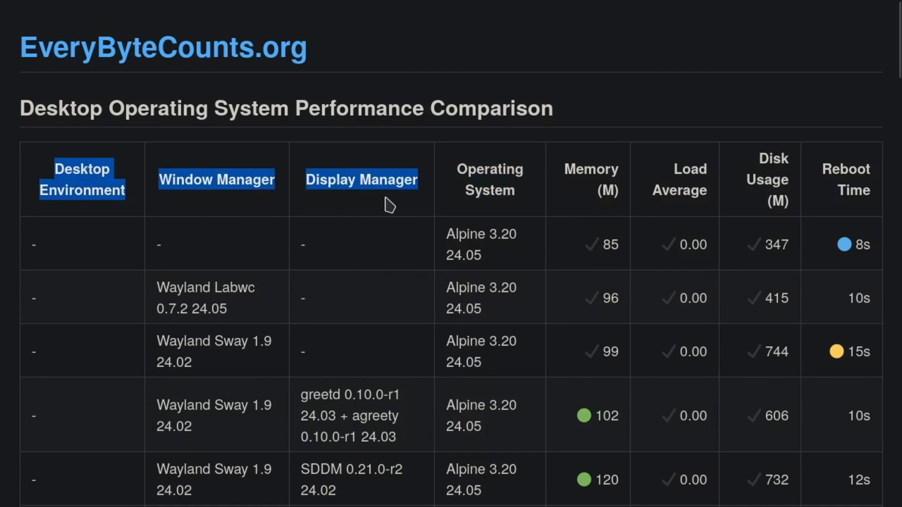
mouse_move(397, 198)
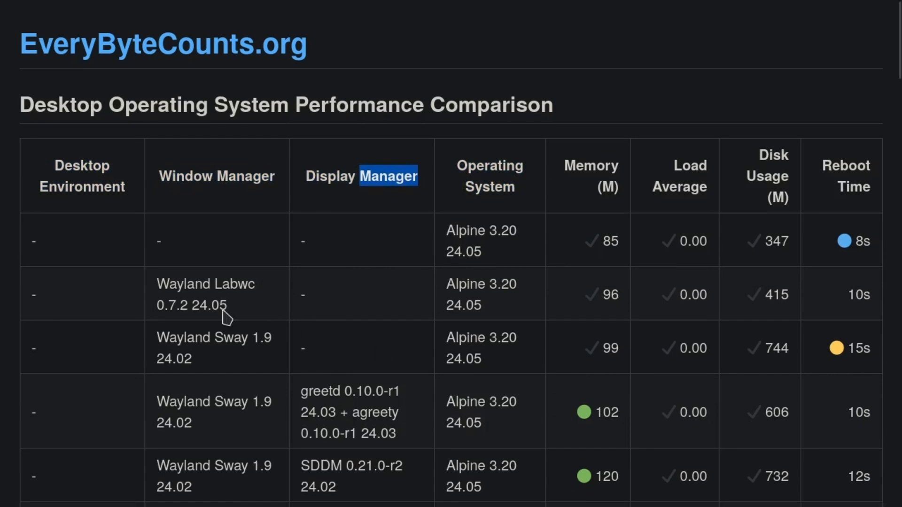
scroll(down, 3)
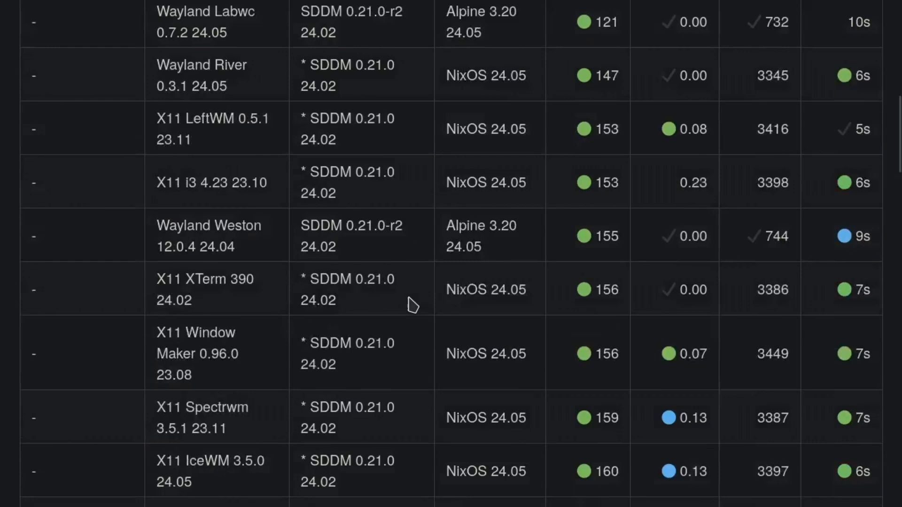
scroll(down, 3)
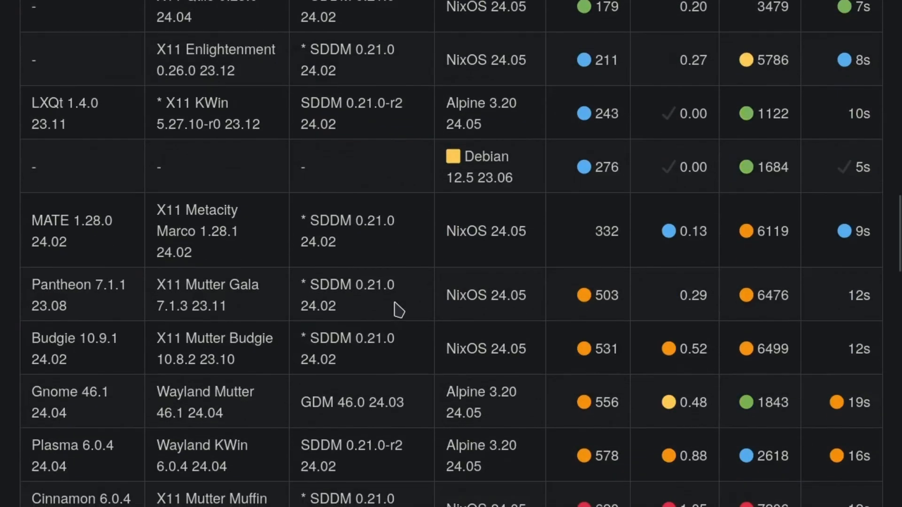
scroll(down, 3)
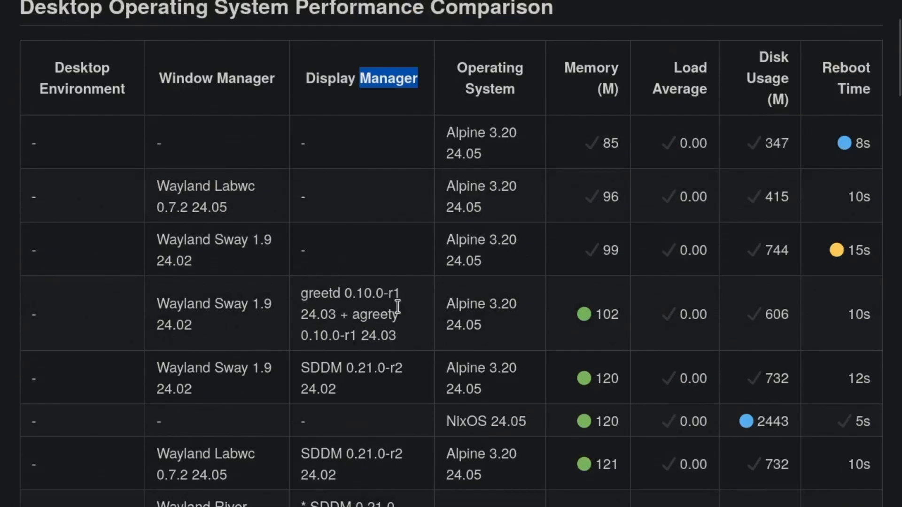
scroll(up, 3)
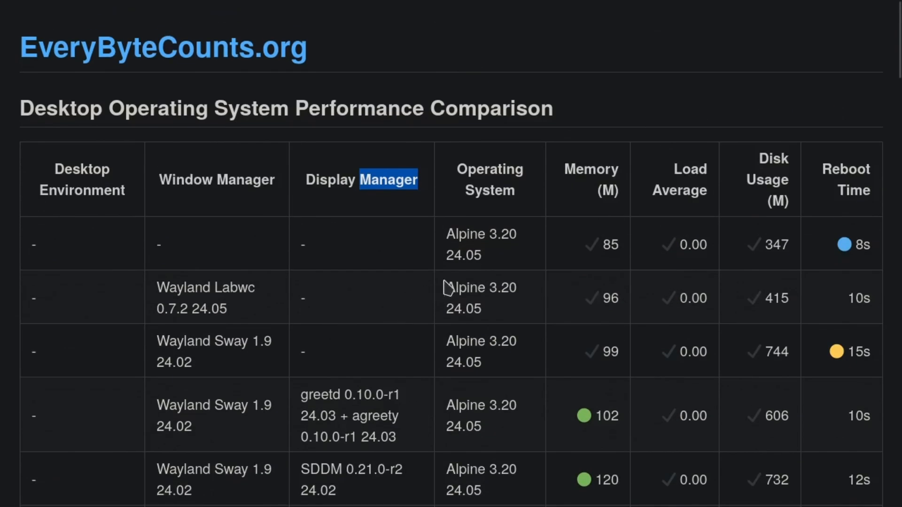